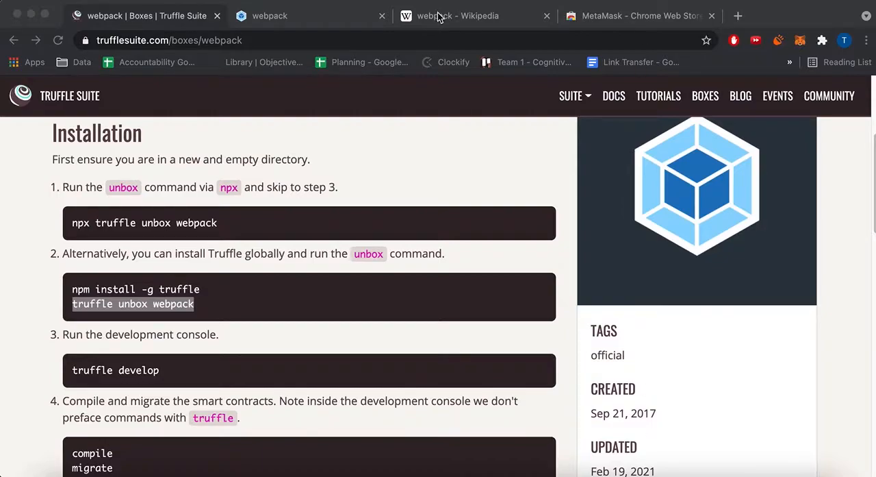
- Read the Wikipedia article on webpack, highlighting the phrase 'generates static assets'
click(457, 15)
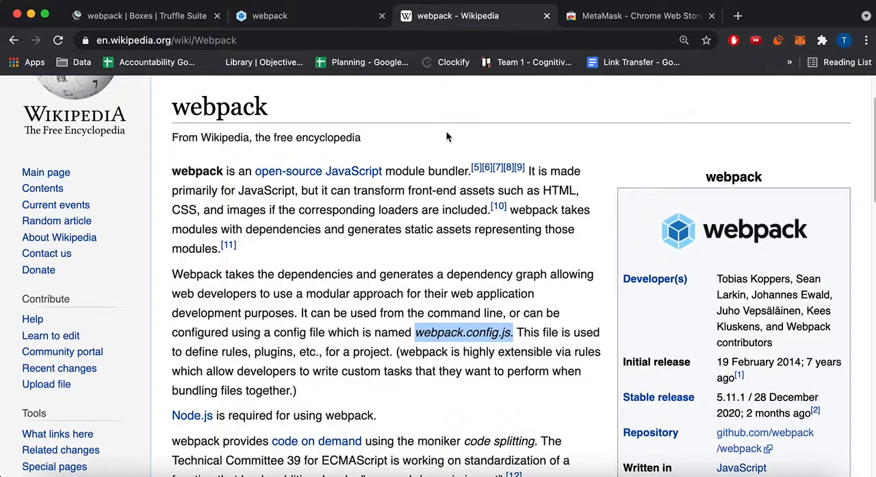
mouse_move(354, 226)
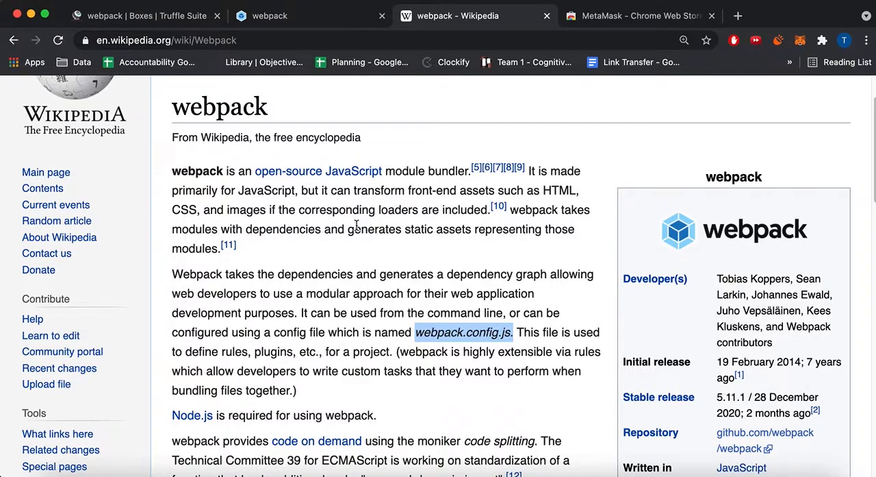
drag(348, 229, 475, 229)
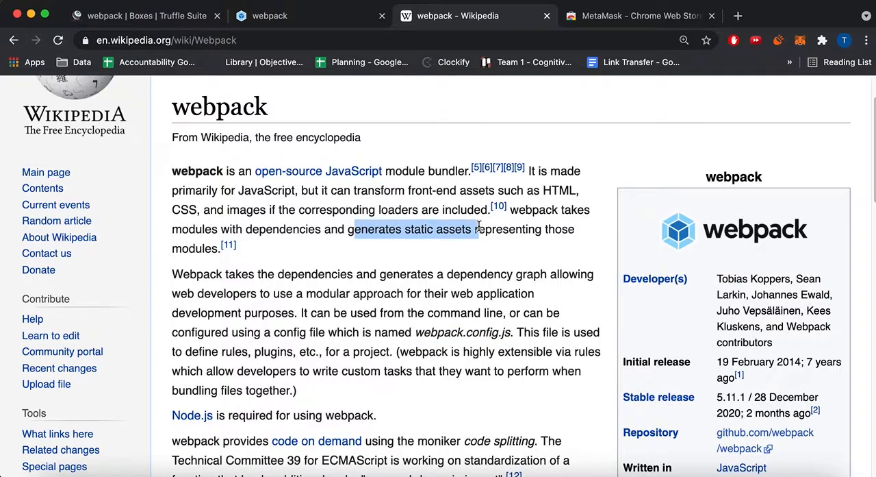
mouse_move(414, 345)
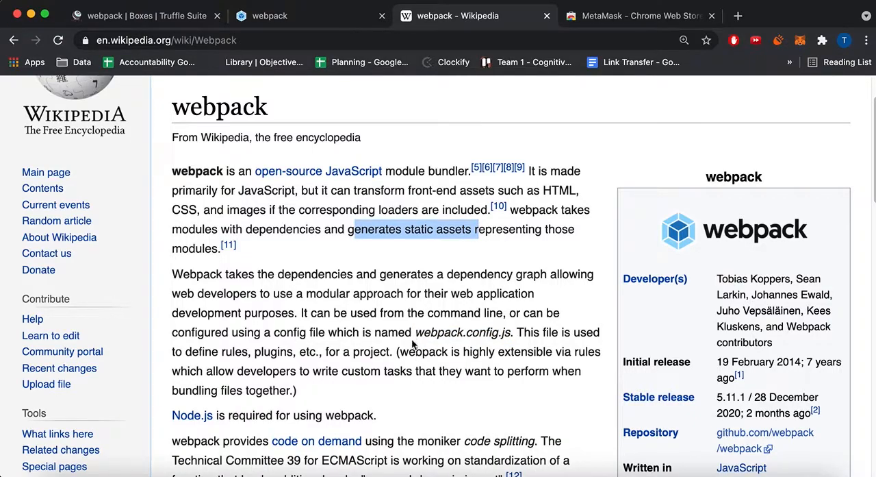
double_click(463, 333)
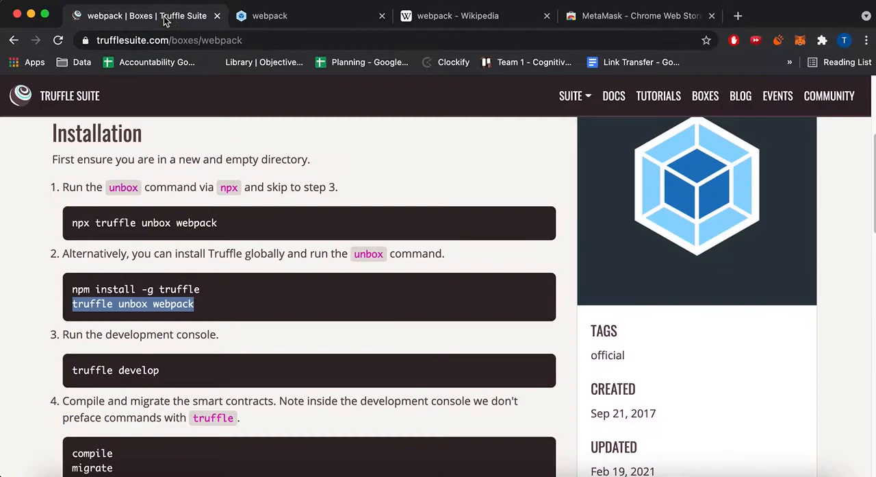
- Move to webpack.js.org and read the Concepts guide's Entry and Output sections
click(268, 15)
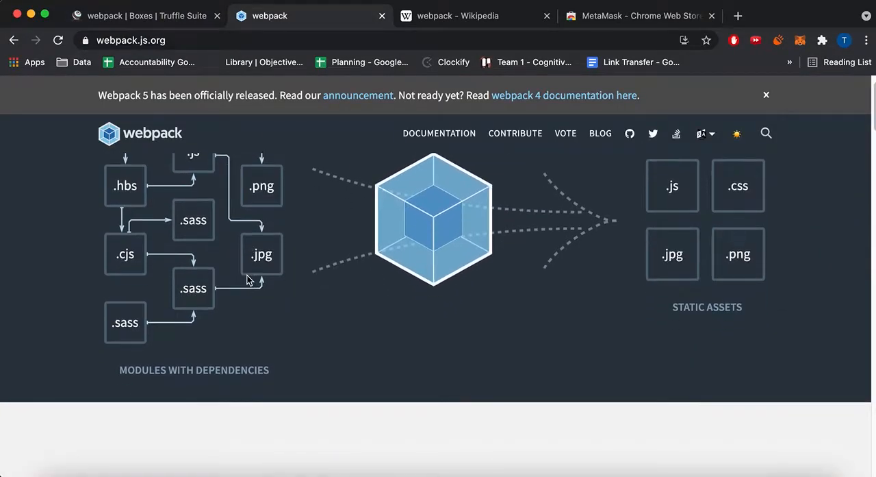
scroll(down, 3)
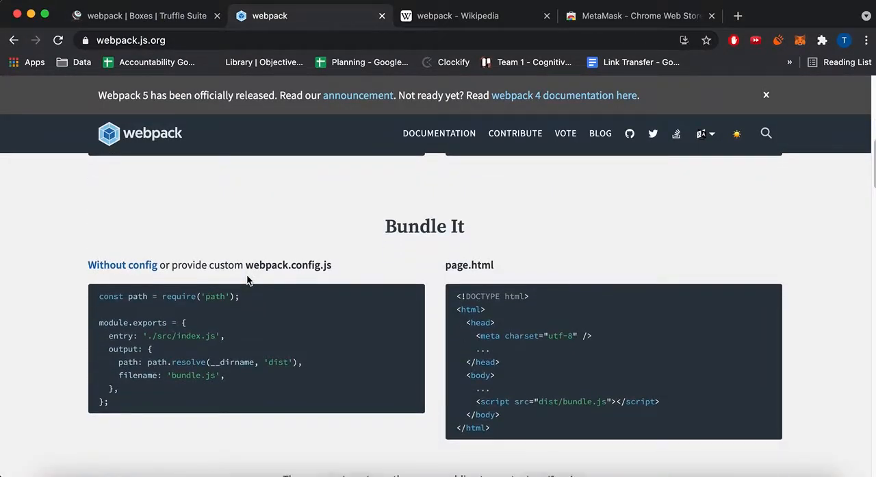
click(438, 133)
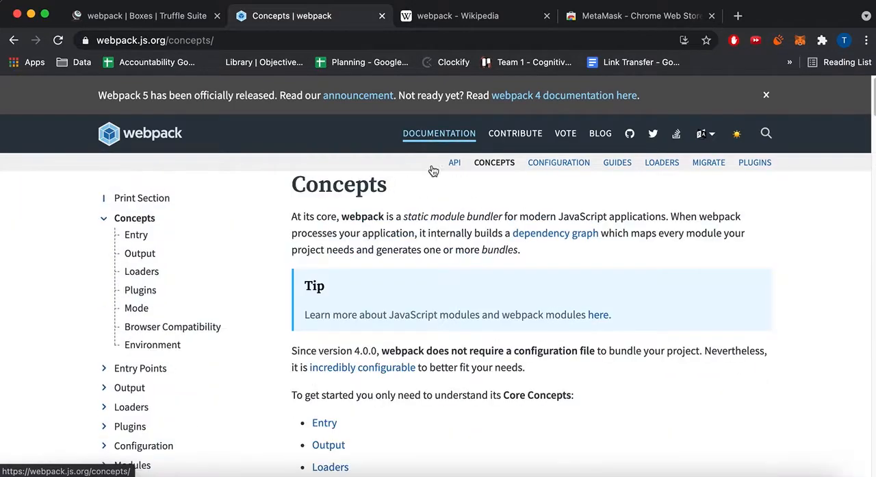
scroll(down, 3)
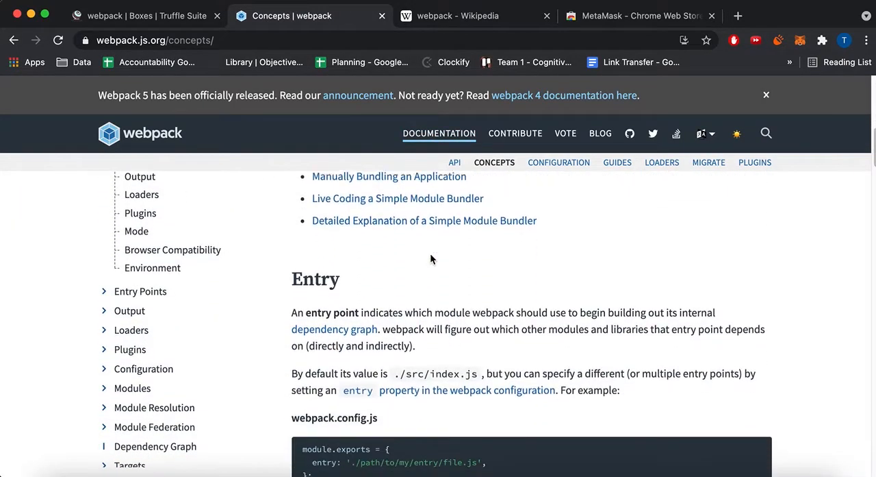
scroll(down, 3)
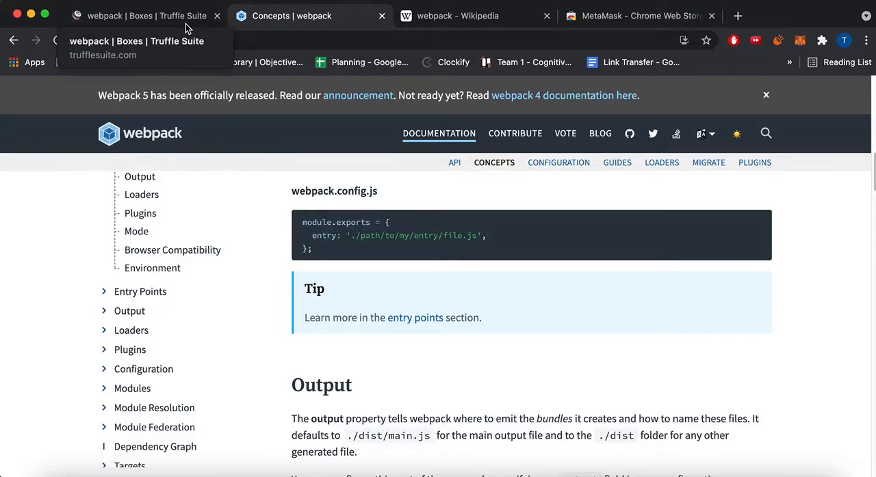
- Review the Truffle webpack box install steps, highlighting 'webpack' in the unbox command
click(137, 15)
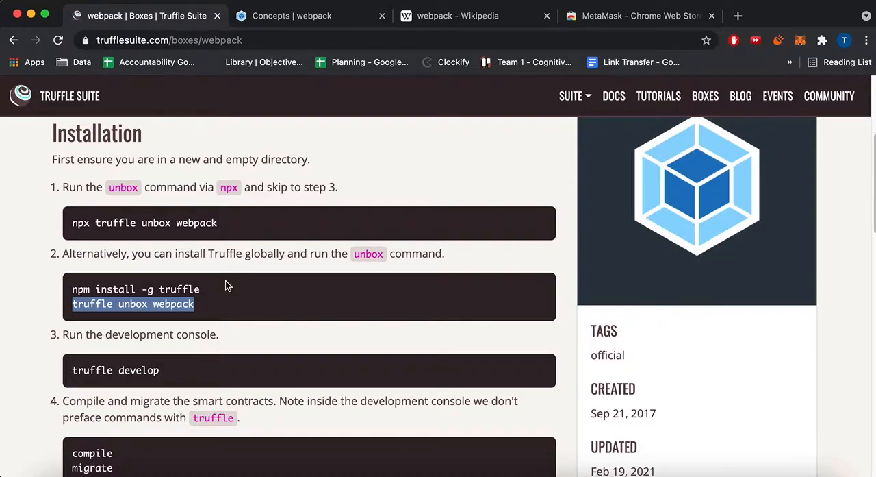
scroll(down, 3)
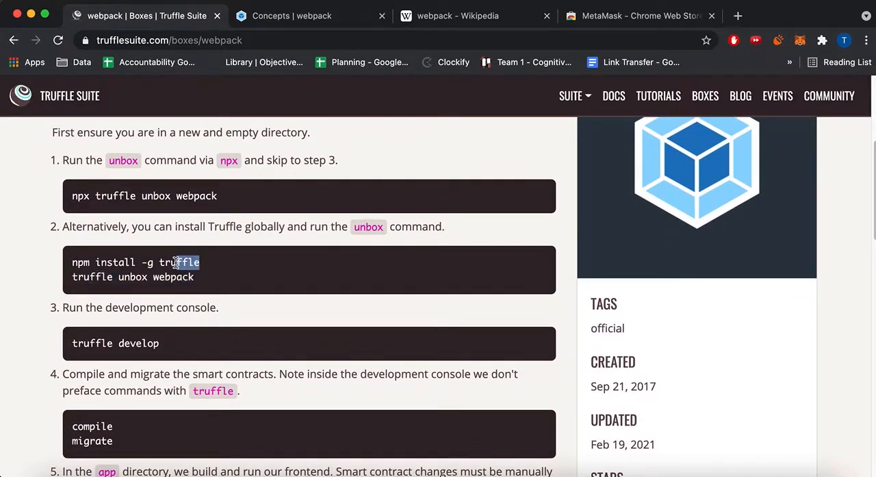
click(204, 270)
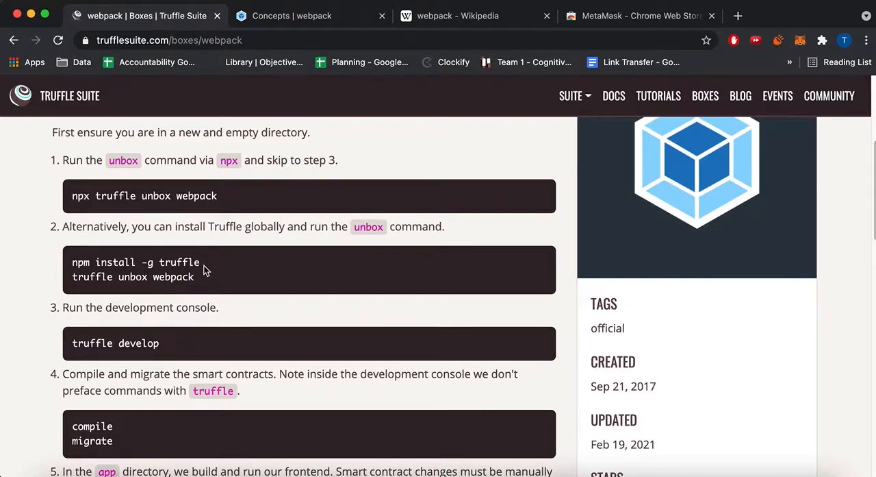
double_click(173, 277)
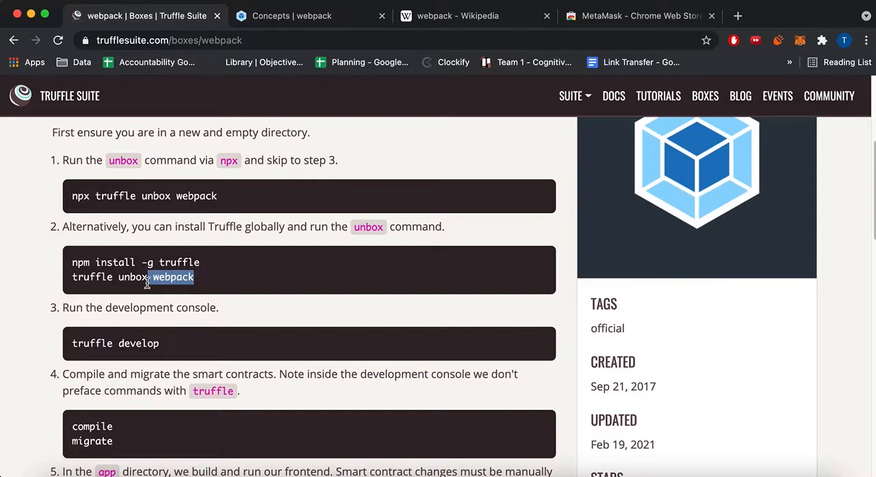
scroll(down, 3)
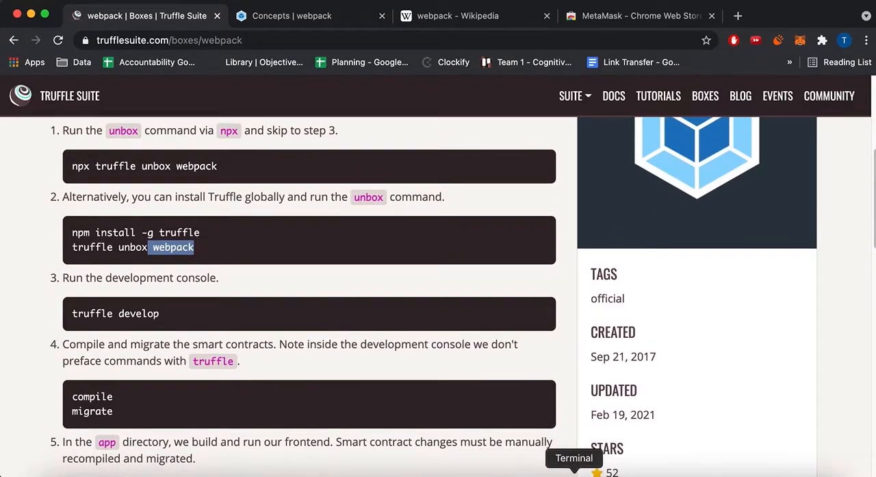
- Run truffle unbox webpack in the Test folder from Terminal until it succeeds
click(574, 465)
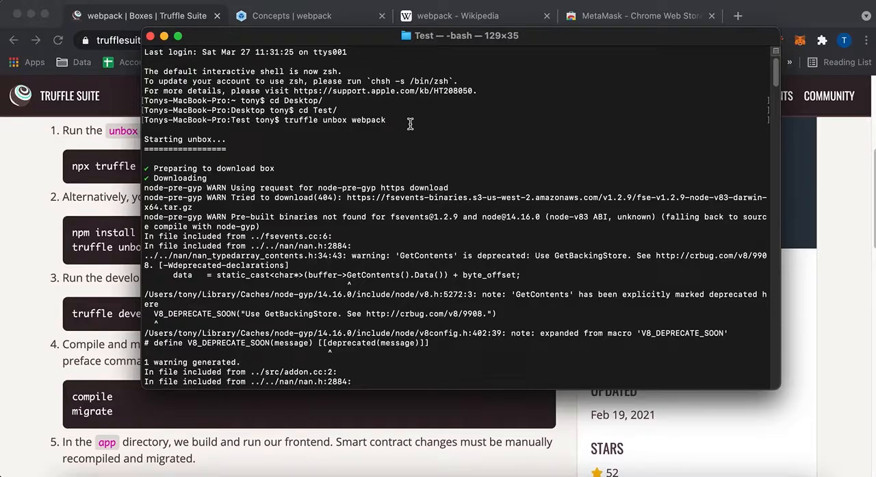
mouse_move(389, 121)
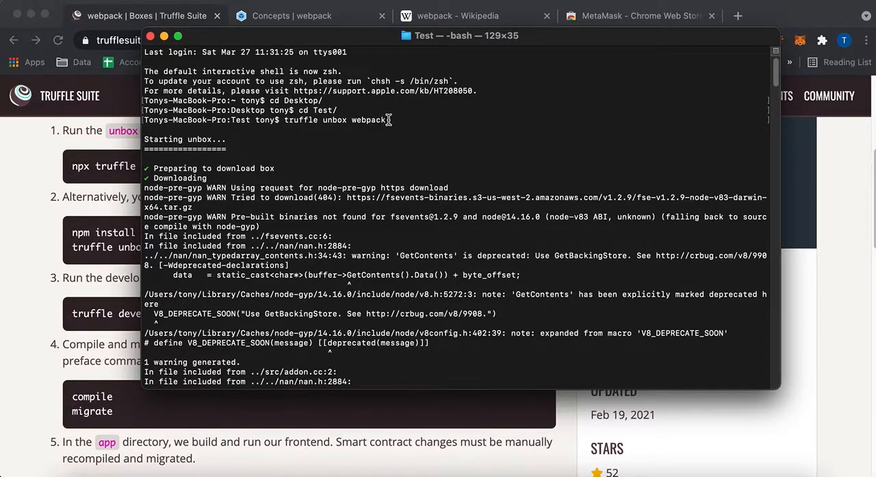
scroll(down, 3)
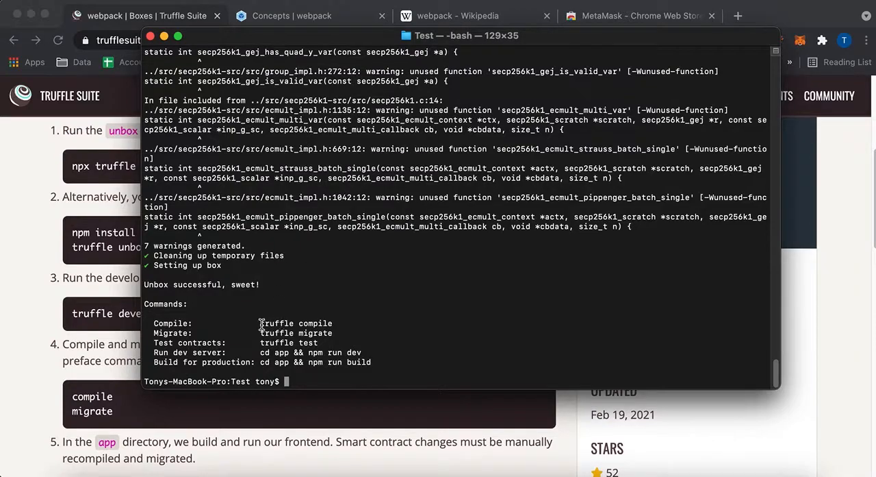
double_click(197, 285)
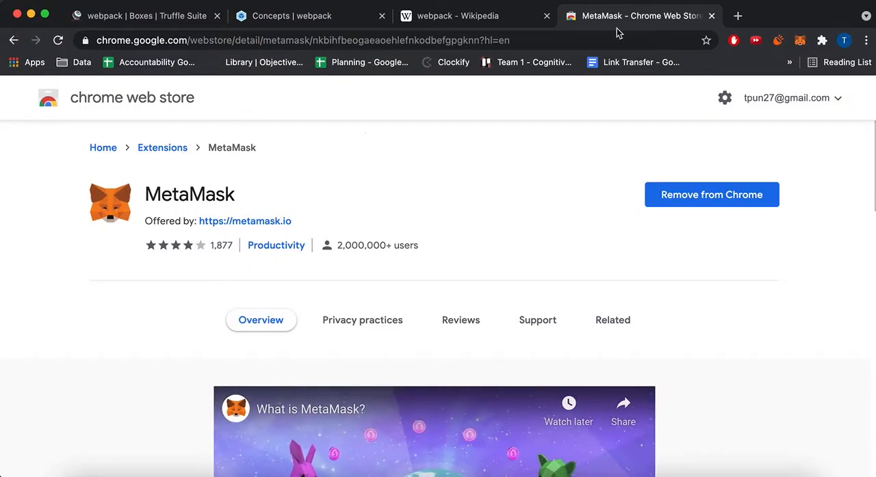
- Show MetaMask Account 1 with 0 ETH and start adding a custom network from the list
scroll(down, 3)
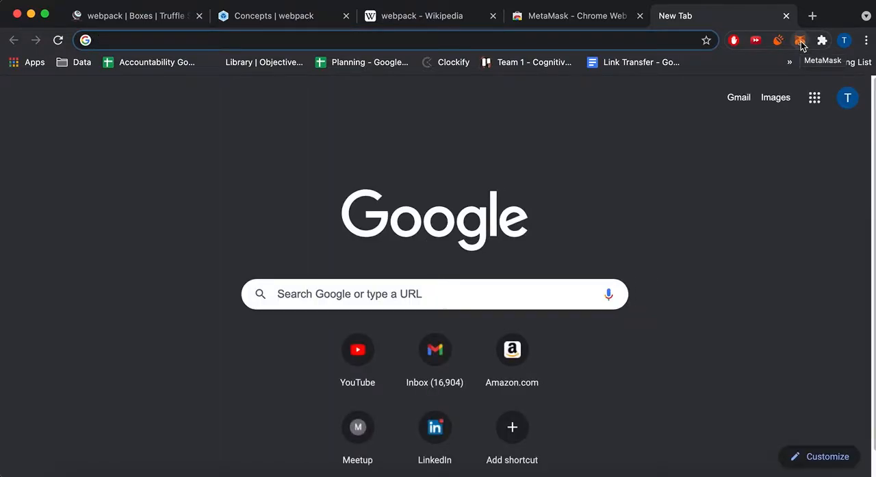
click(801, 40)
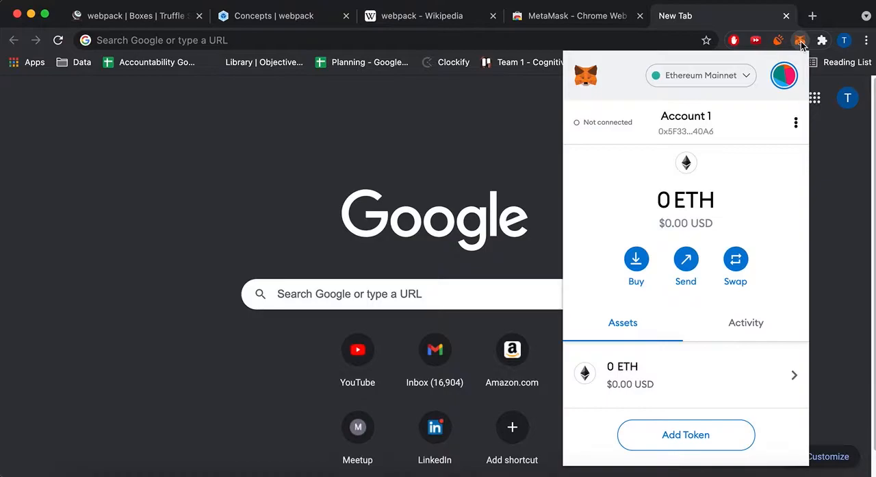
mouse_move(753, 270)
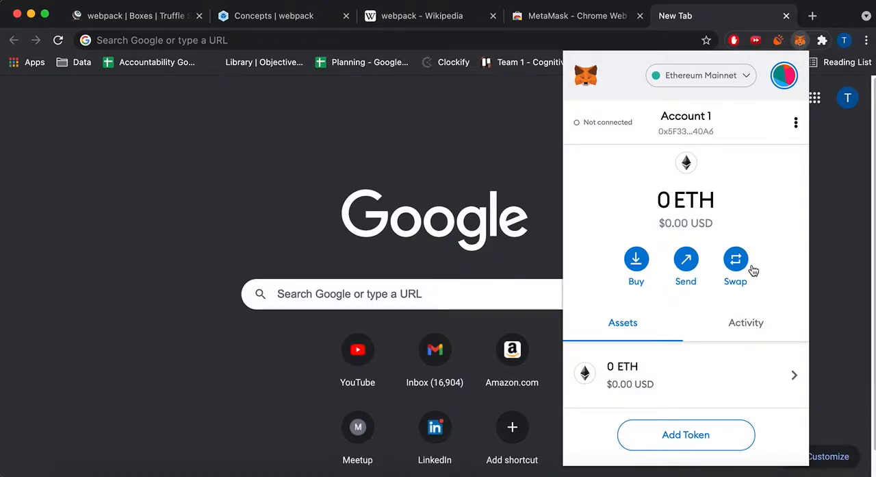
mouse_move(733, 213)
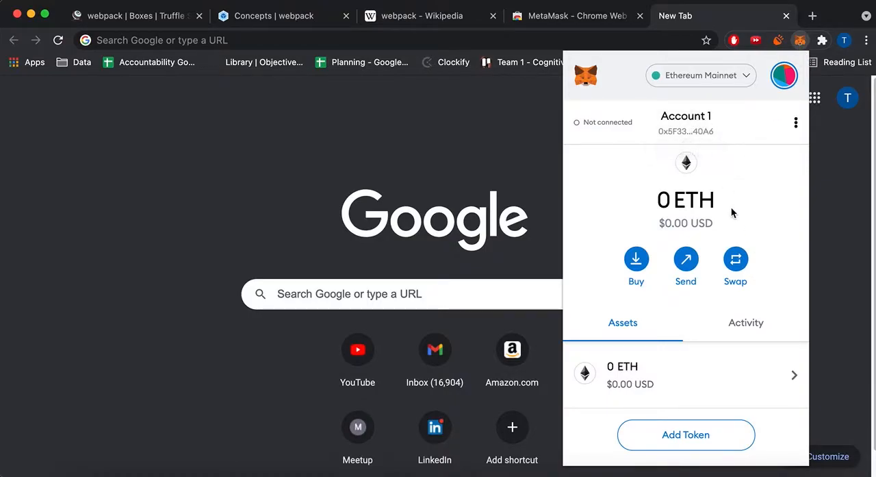
mouse_move(778, 135)
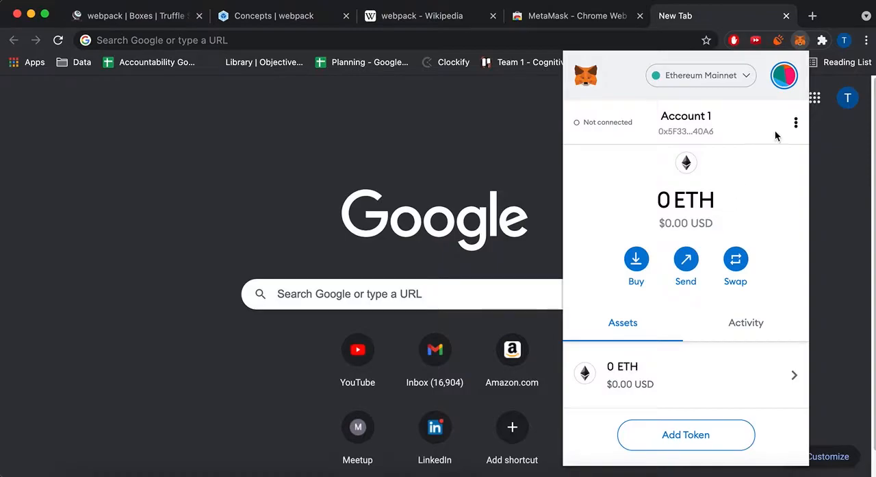
click(797, 122)
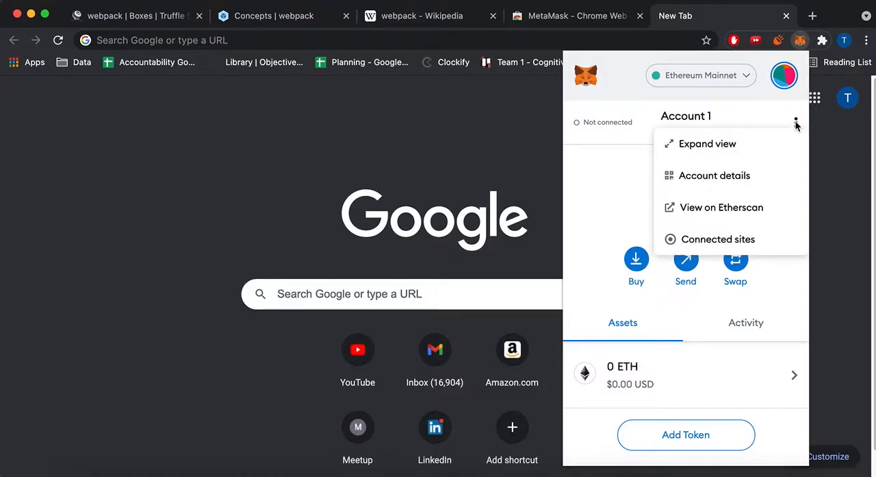
click(701, 75)
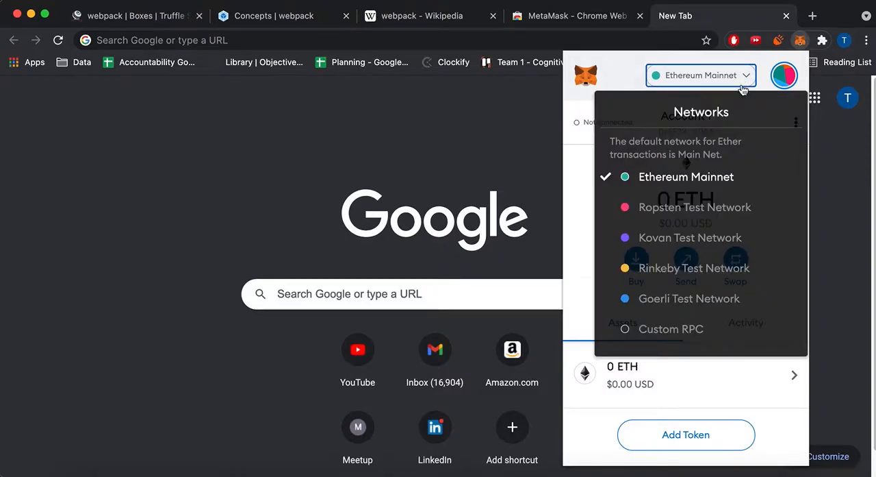
click(671, 329)
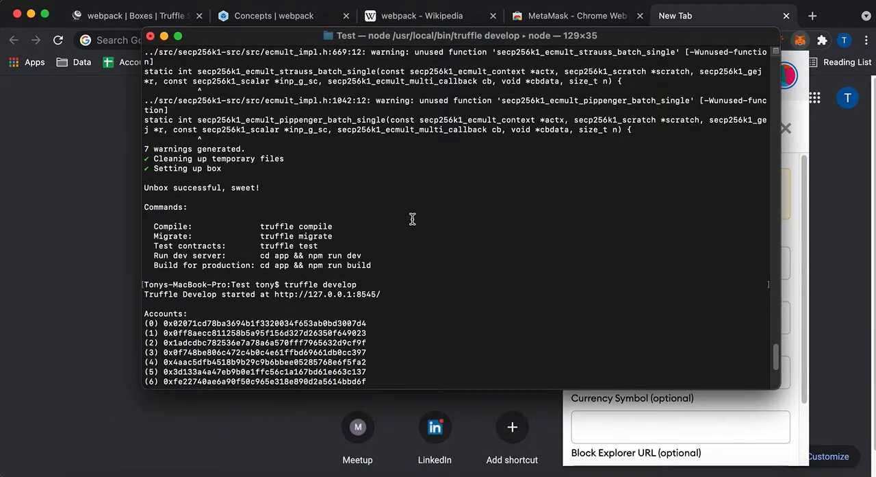
scroll(down, 3)
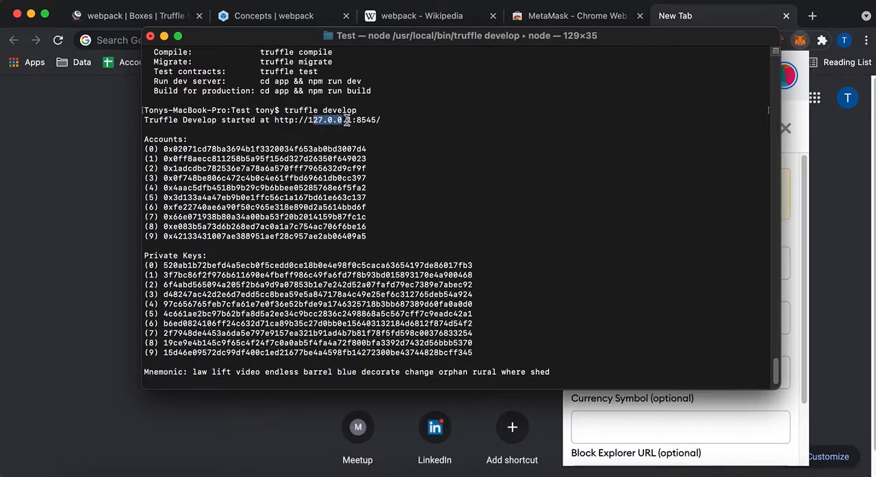
scroll(down, 3)
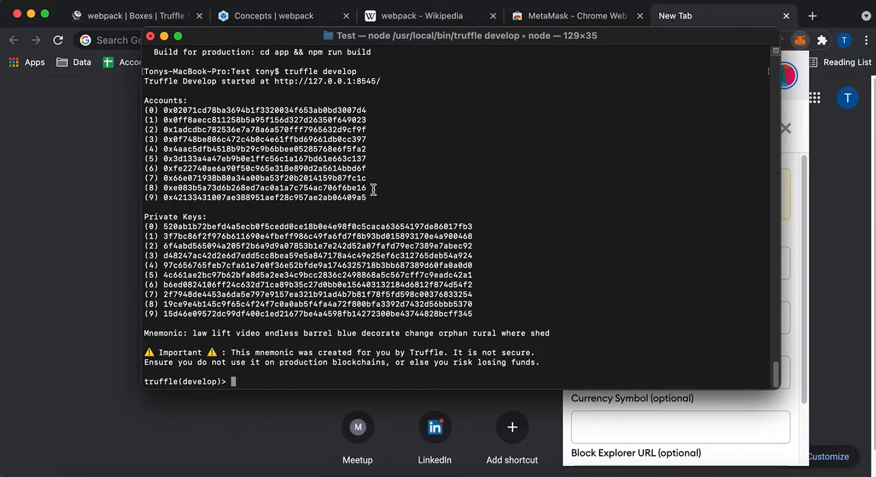
drag(172, 110, 206, 167)
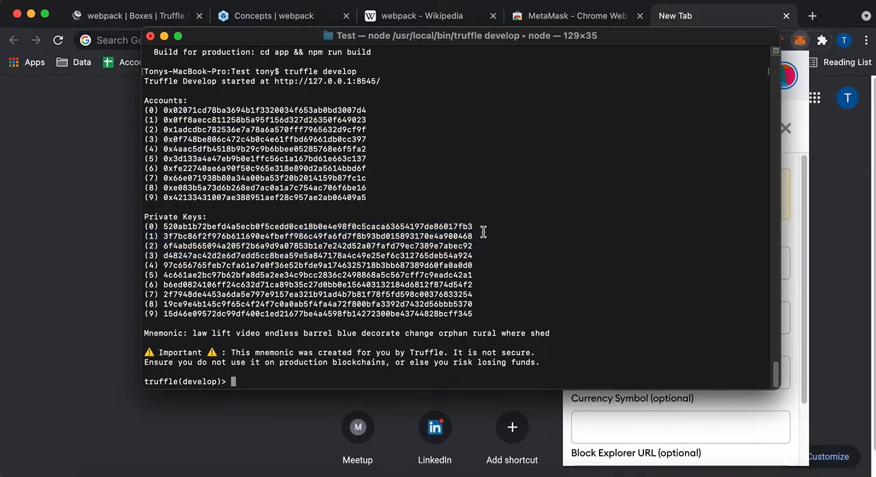
drag(164, 226, 473, 226)
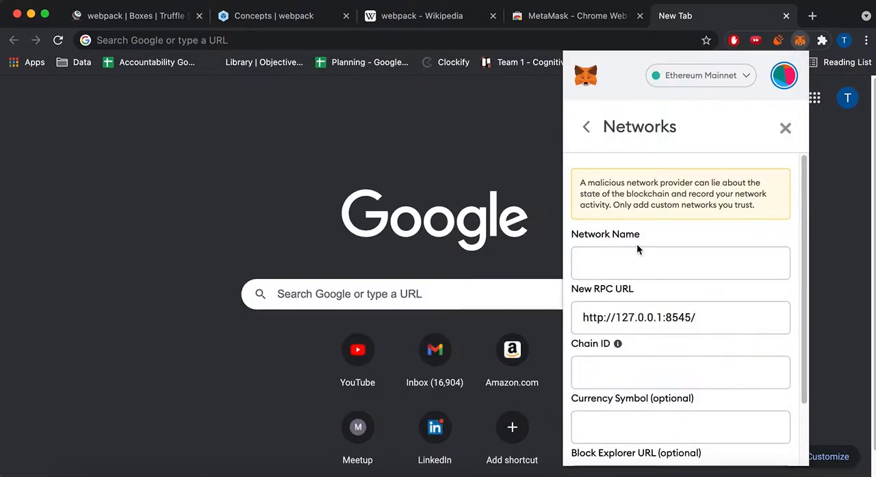
- Save a MetaMask network named Ganache with chain ID 1337 and return to the wallet
text(Ganache)
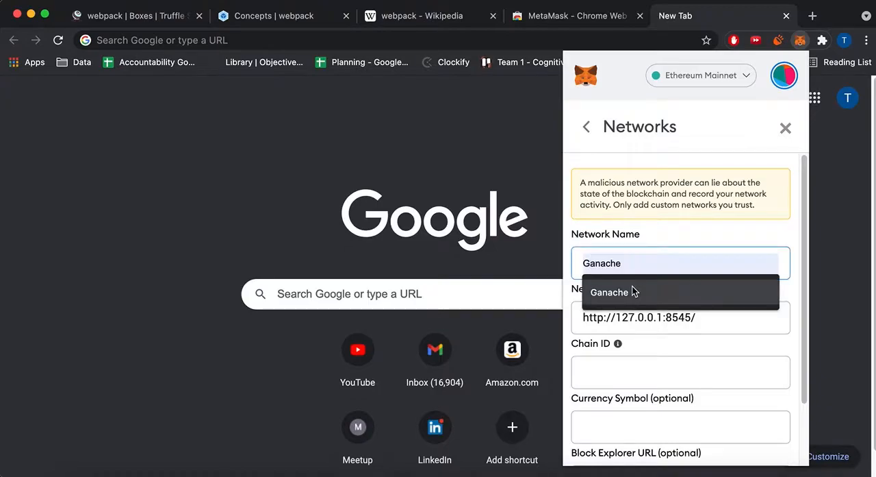
click(608, 292)
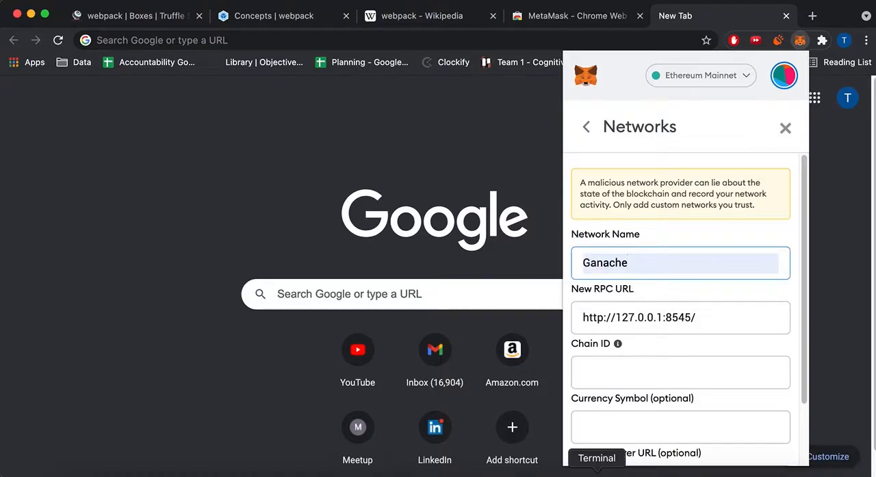
text(1337)
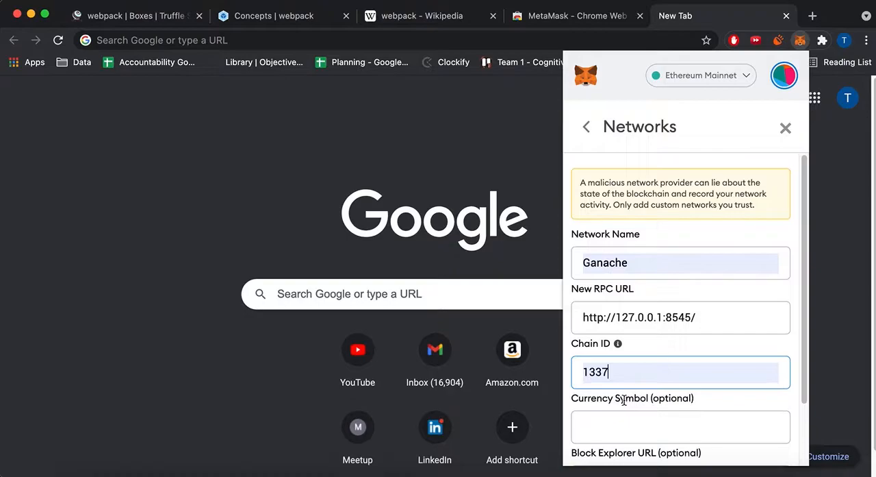
scroll(down, 3)
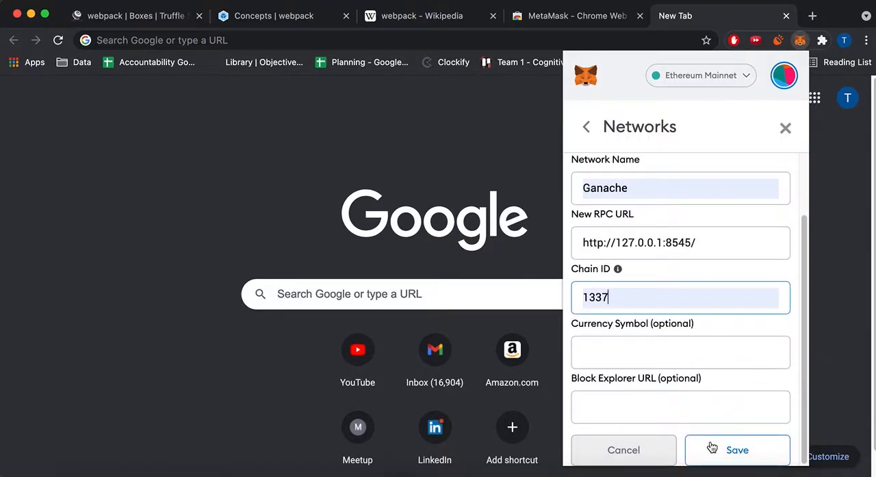
click(737, 449)
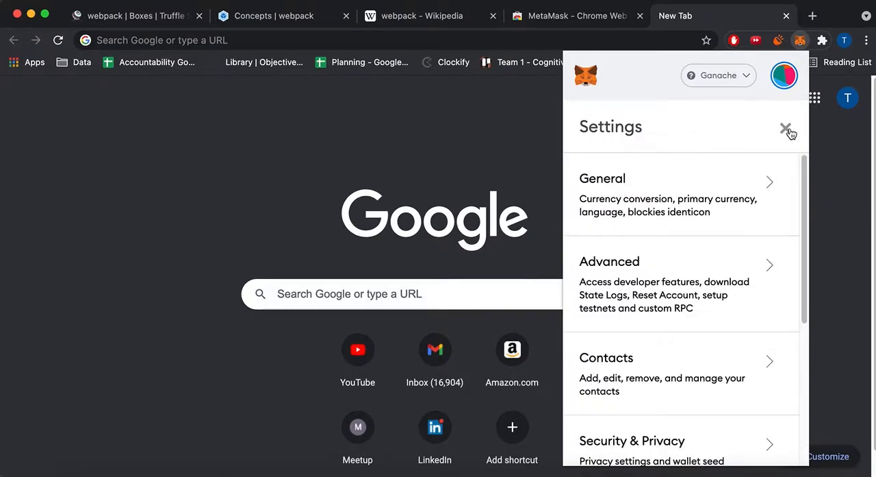
click(787, 129)
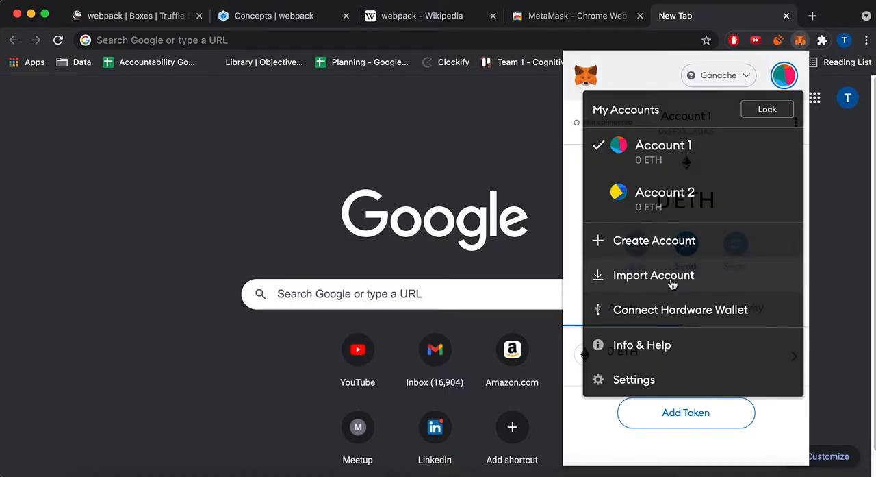
- Import the first development account by private key, giving Account 3 with 100 ETH
click(653, 274)
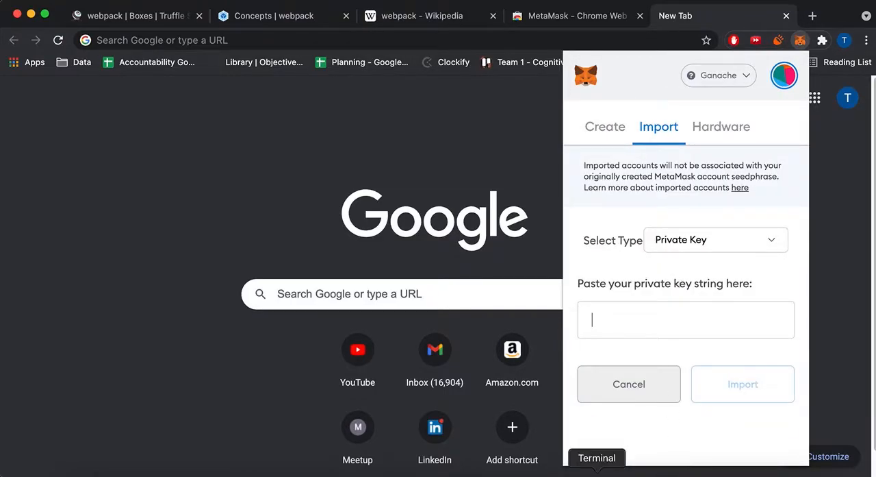
click(597, 458)
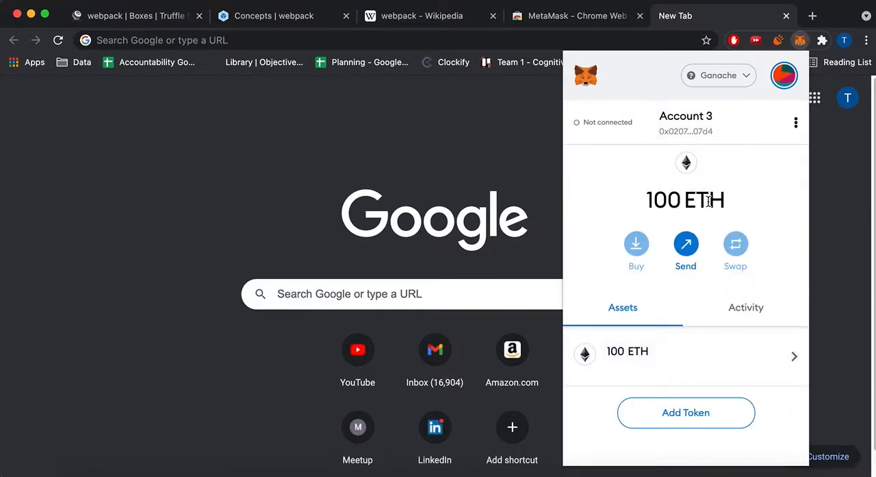
mouse_move(235, 146)
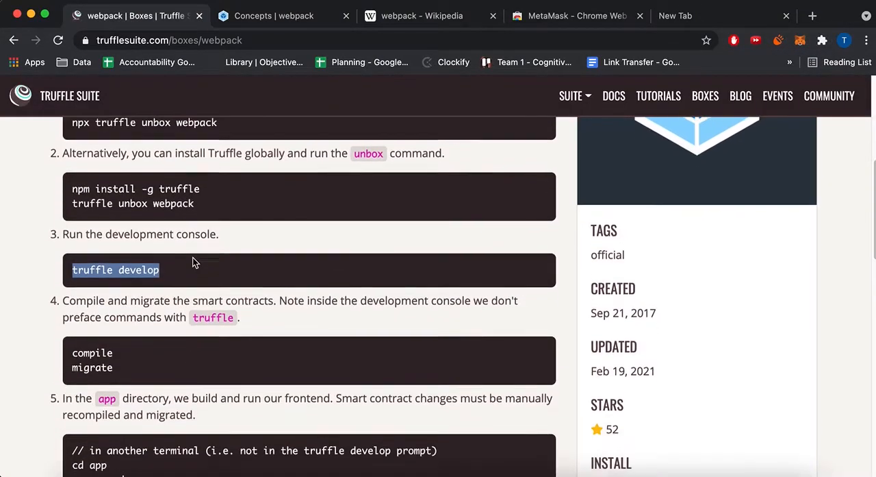
- Read contracts/MetaCoin.sol, looking over its balances, sendCoin and getBalance code
scroll(down, 3)
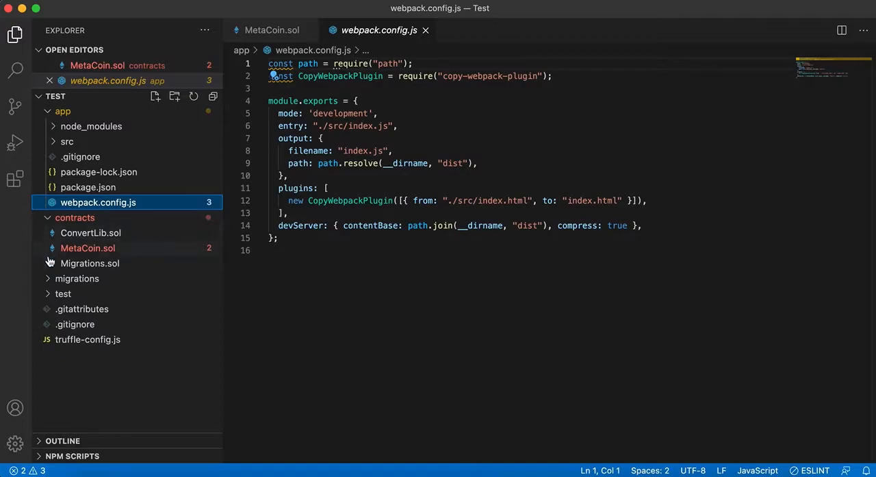
mouse_move(88, 248)
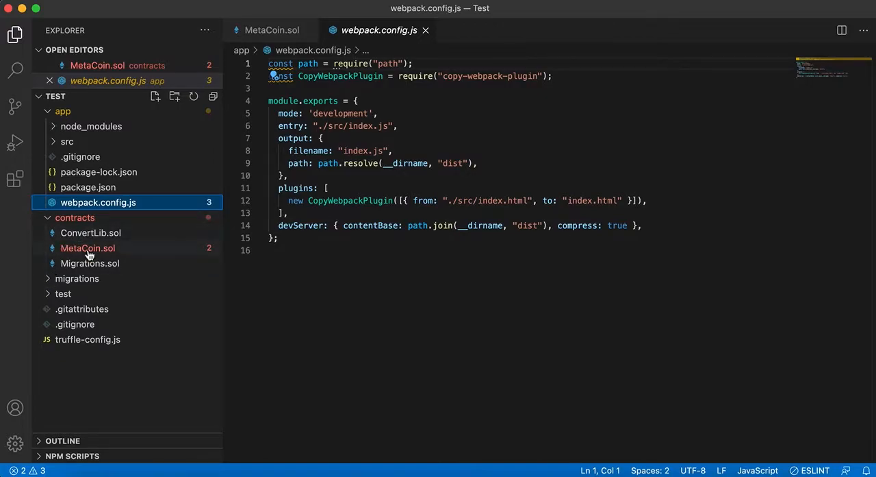
click(87, 246)
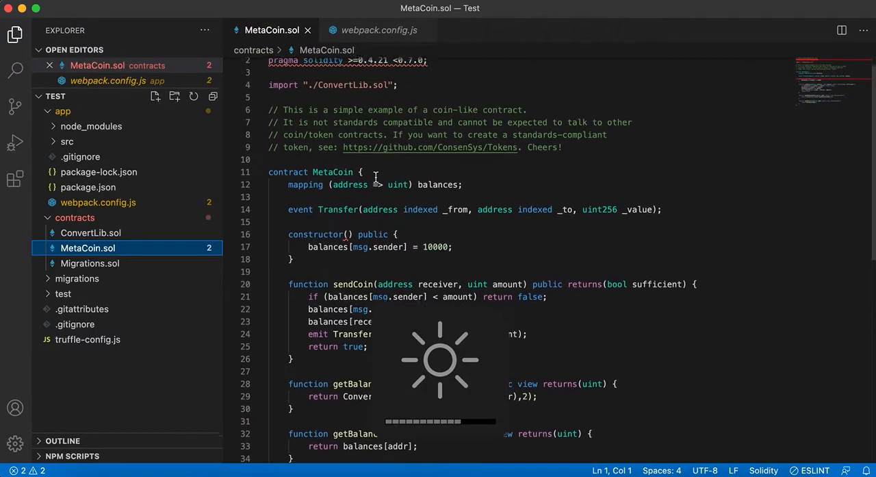
double_click(451, 111)
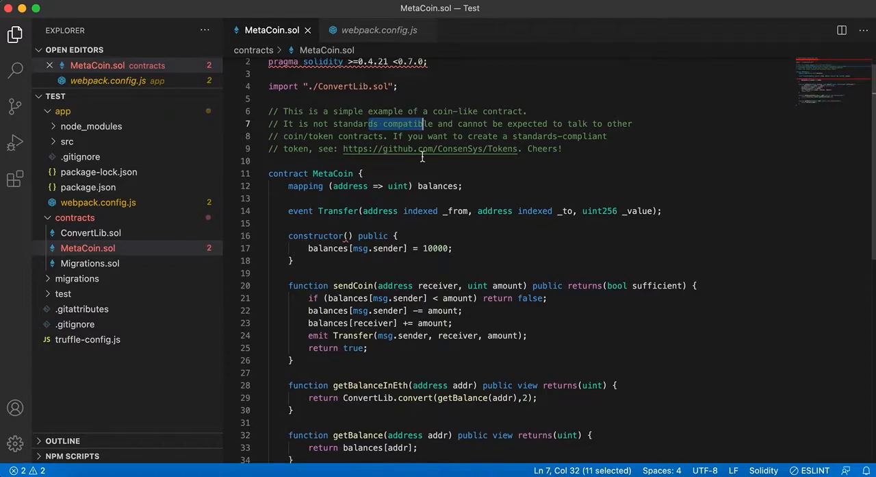
mouse_move(430, 150)
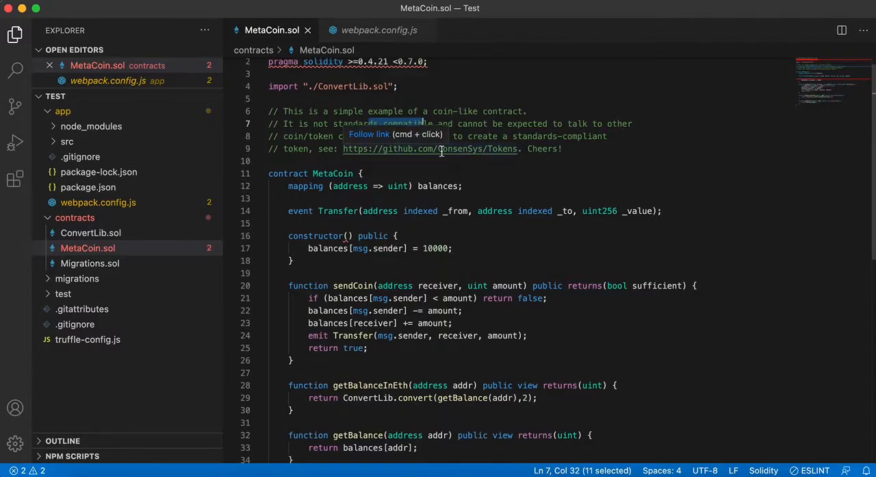
scroll(down, 3)
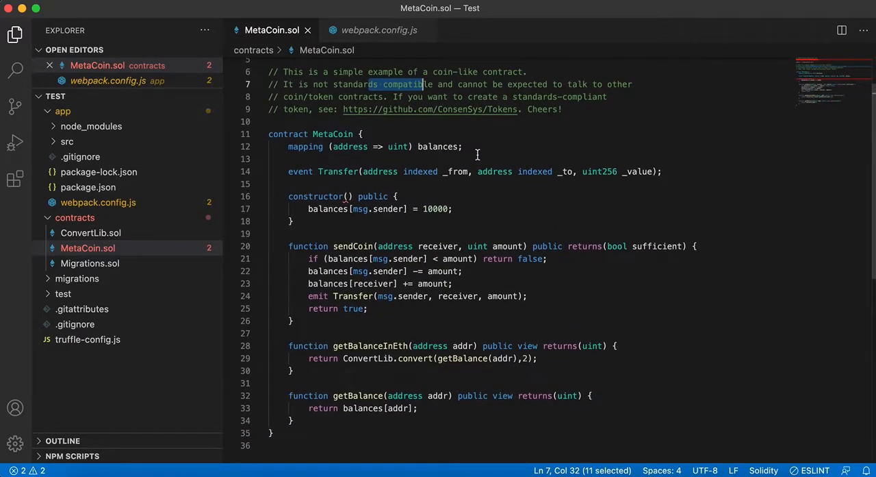
double_click(350, 246)
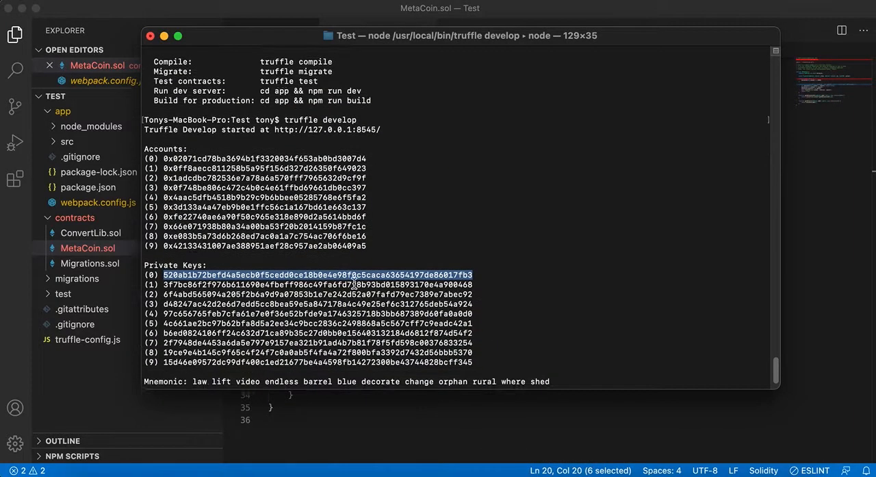
- Compile the contracts in the truffle develop console, then prepare the migrate command
text(compile)
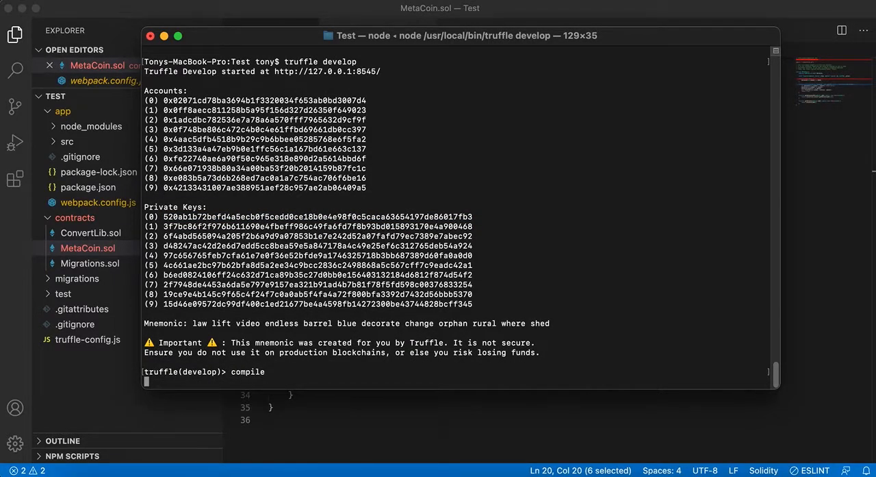
key(enter)
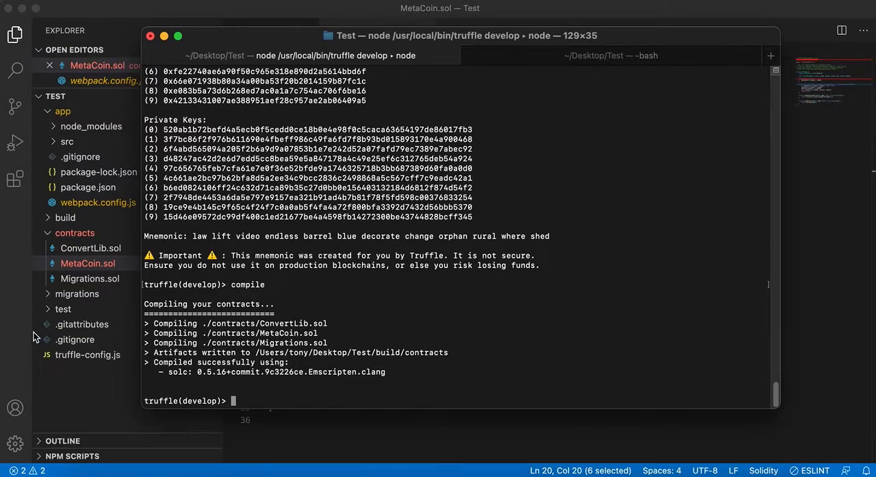
double_click(277, 323)
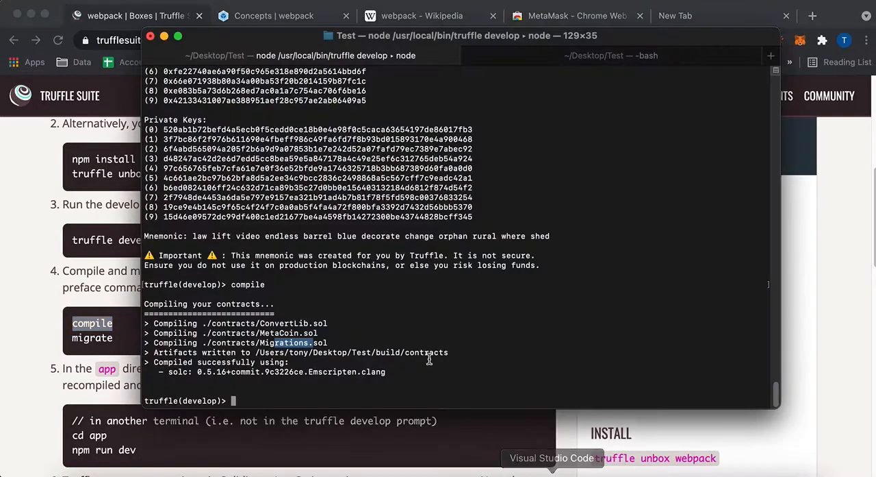
text(migrate)
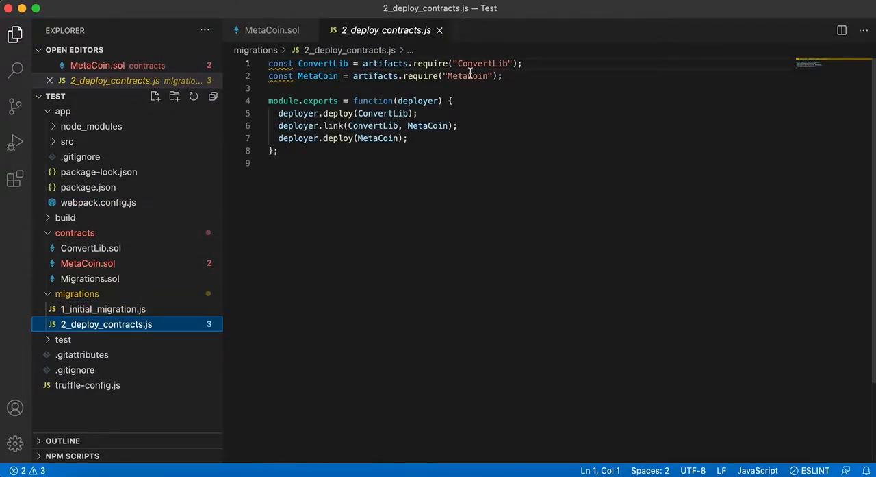
- Inspect 2_deploy_contracts.js and watch migrate deploy ConvertLib linked to MetaCoin
double_click(468, 76)
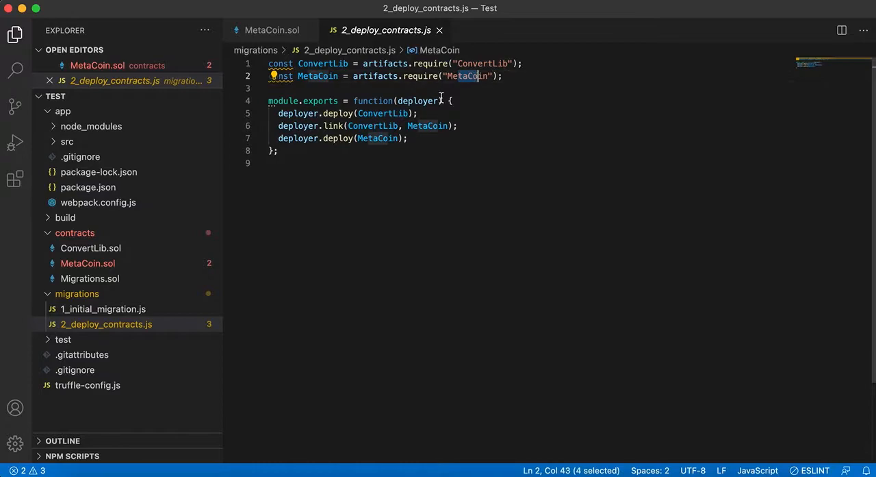
click(90, 278)
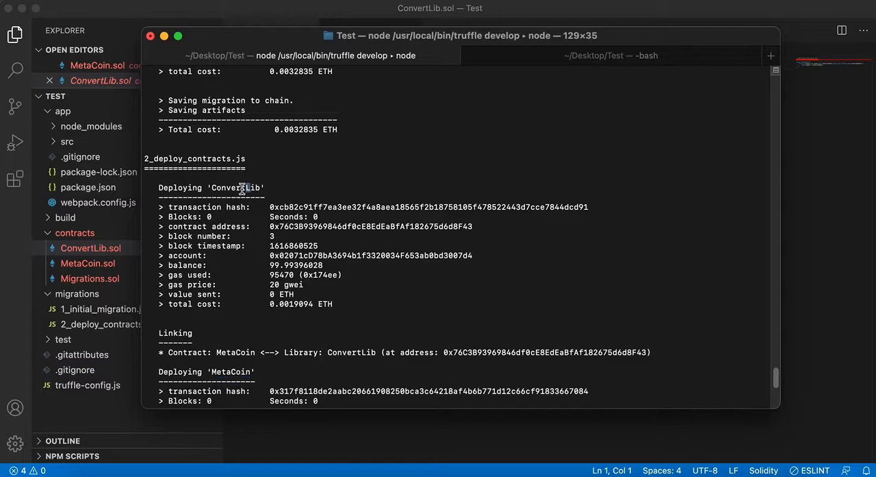
scroll(down, 3)
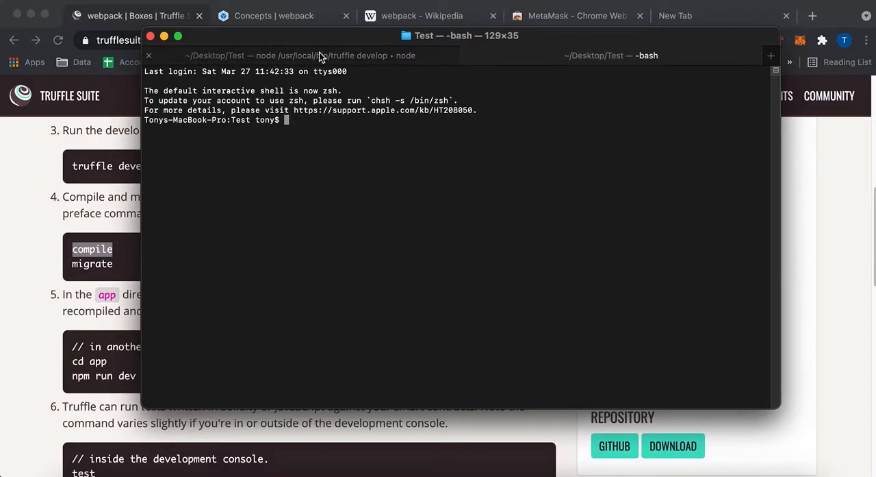
- Move the new Terminal tab into the app folder with cd app/
text(truffle develop)
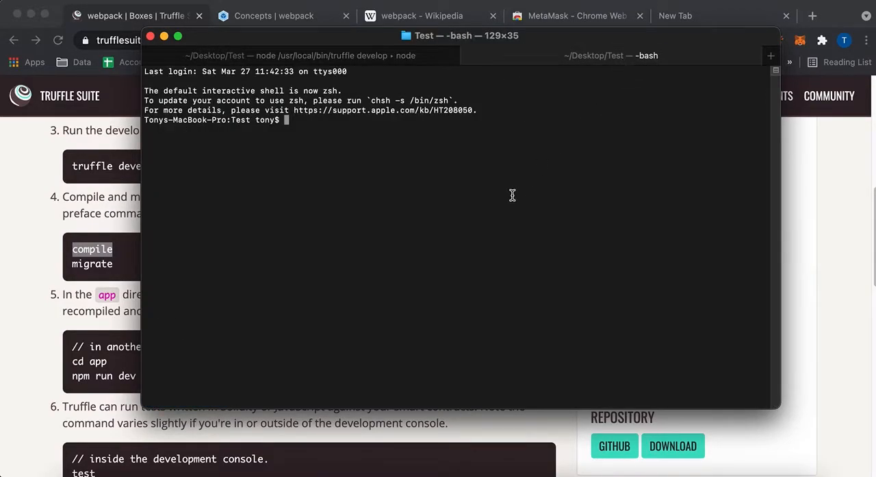
text(cd app/)
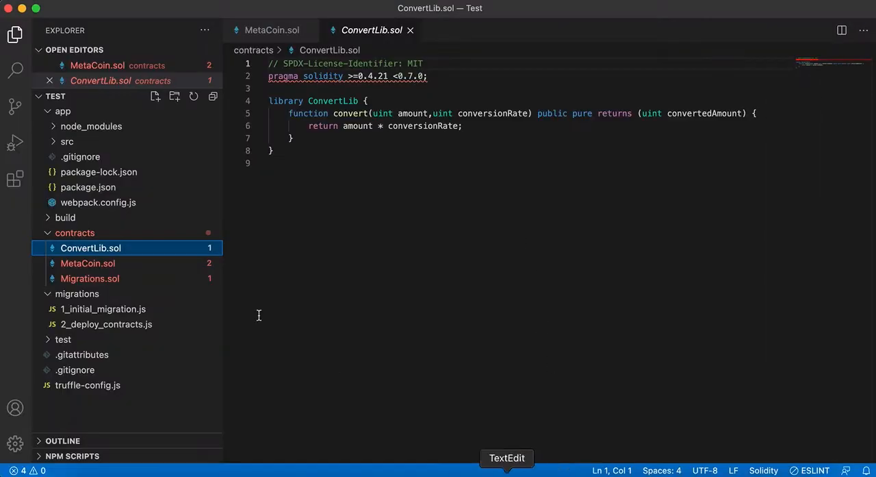
click(63, 111)
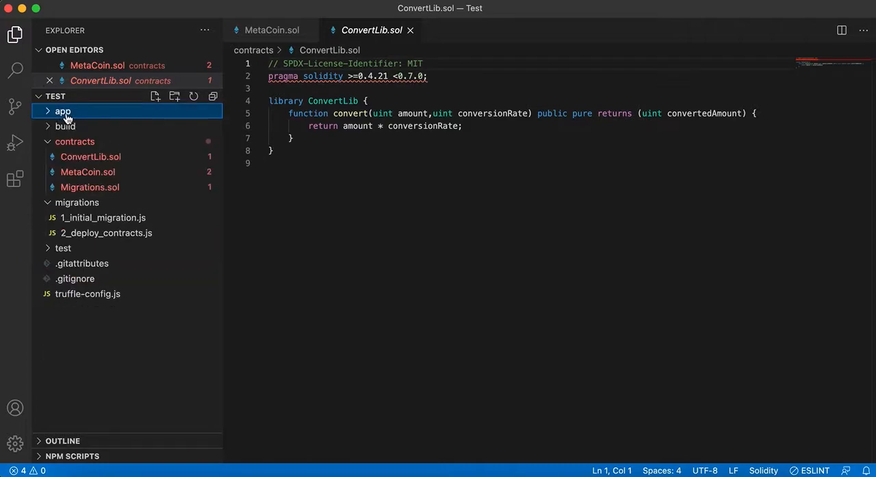
click(63, 111)
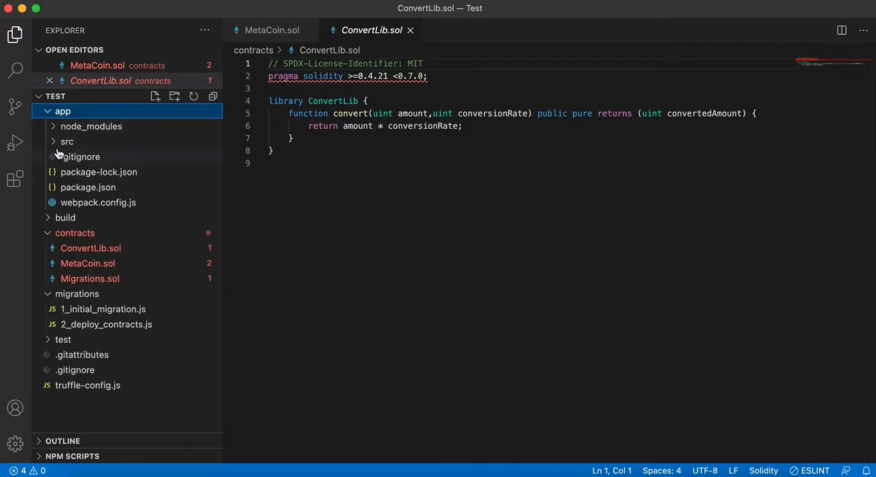
click(73, 233)
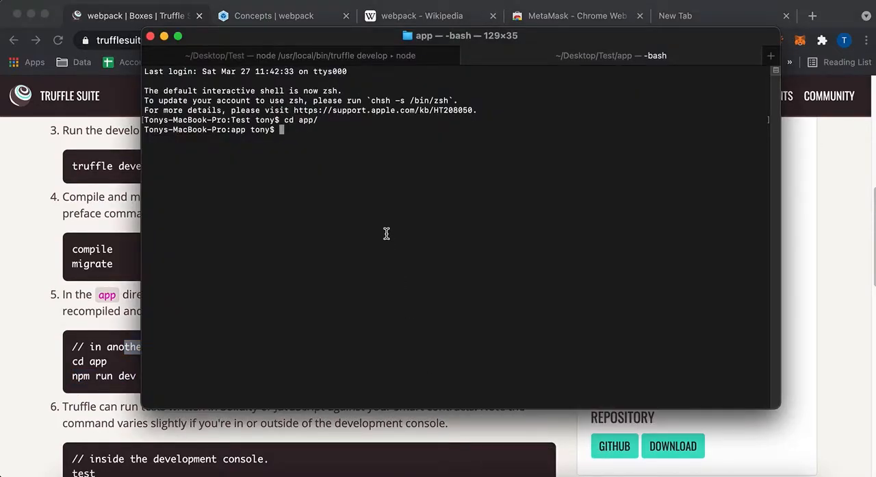
- Run npm run dev so webpack compiles and serves the dapp at localhost:8080
text(npm run dev)
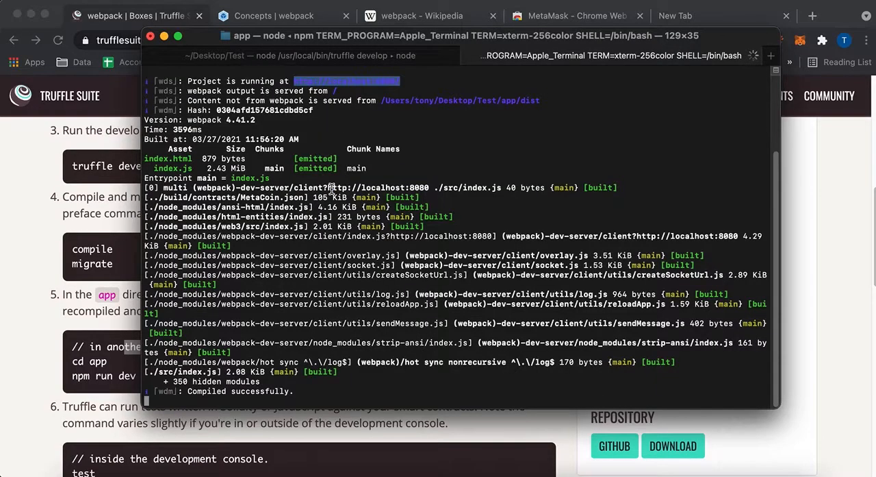
scroll(down, 3)
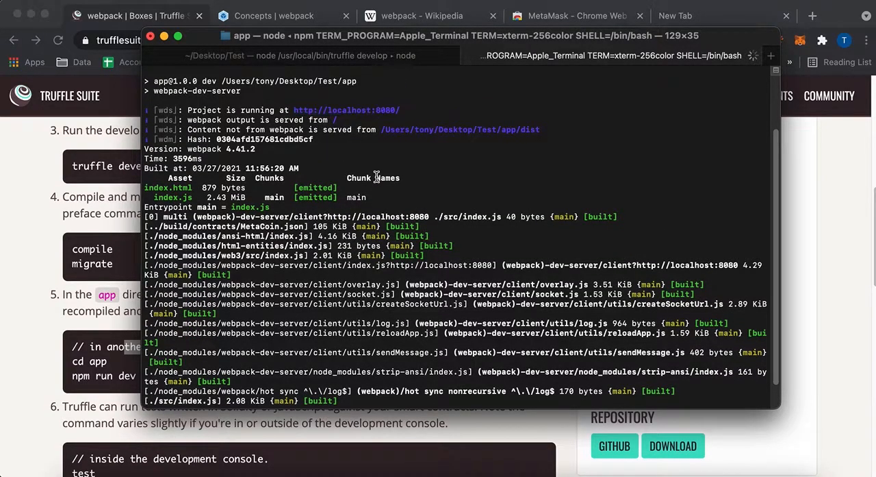
double_click(346, 110)
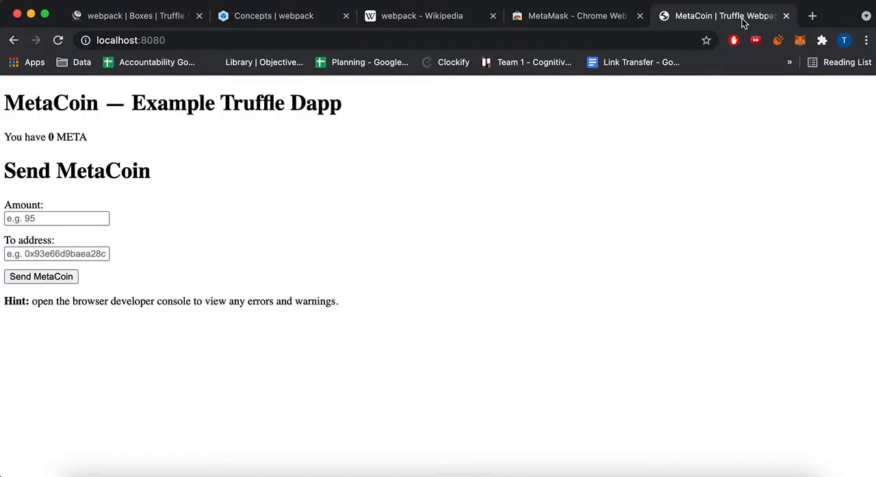
mouse_move(586, 6)
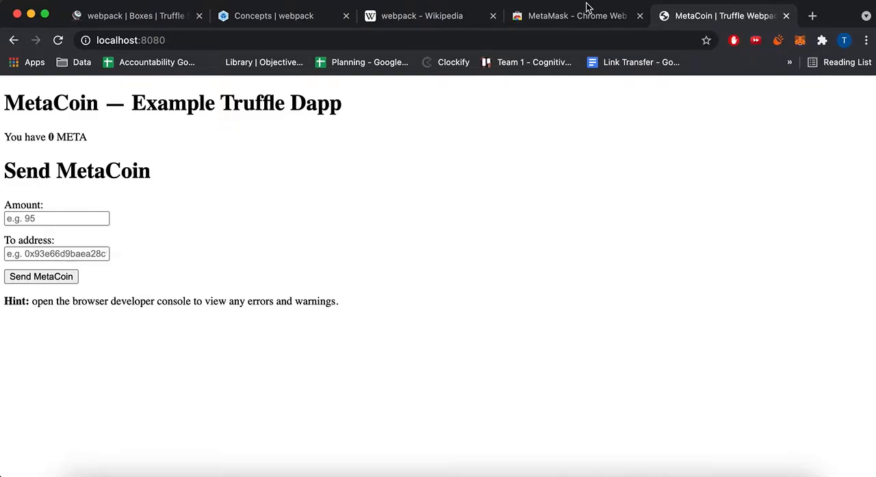
mouse_move(98, 160)
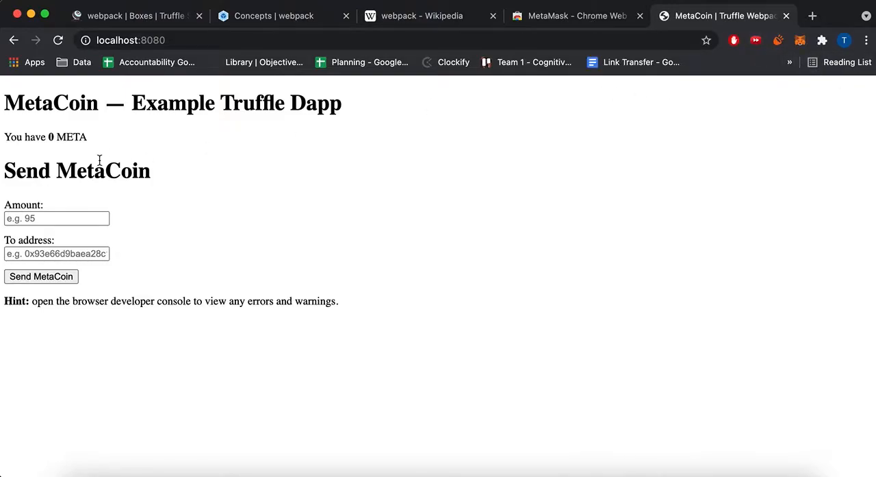
mouse_move(98, 137)
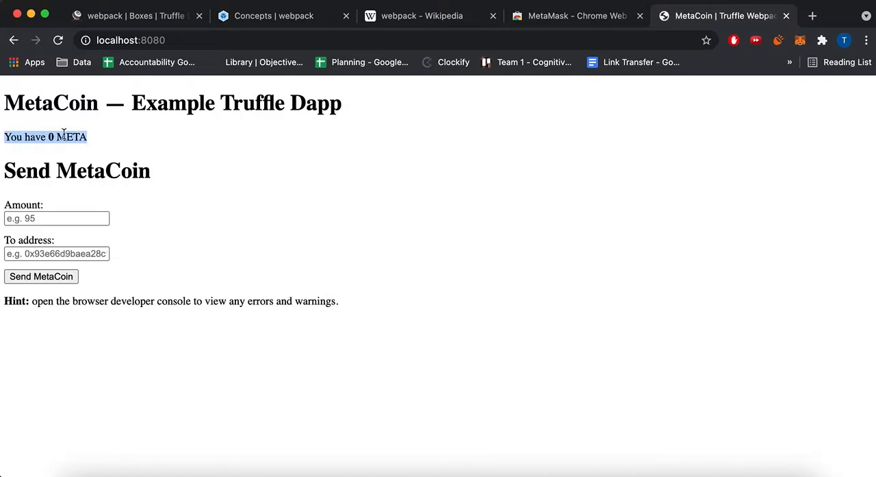
mouse_move(117, 145)
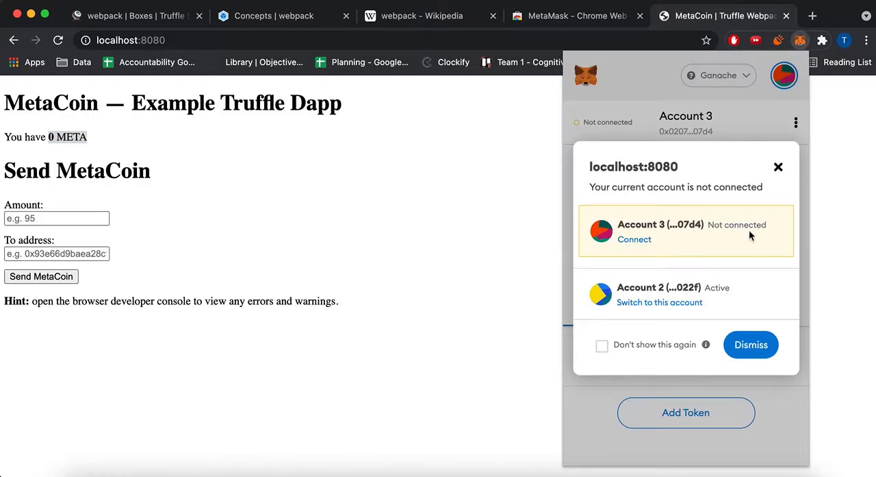
mouse_move(677, 244)
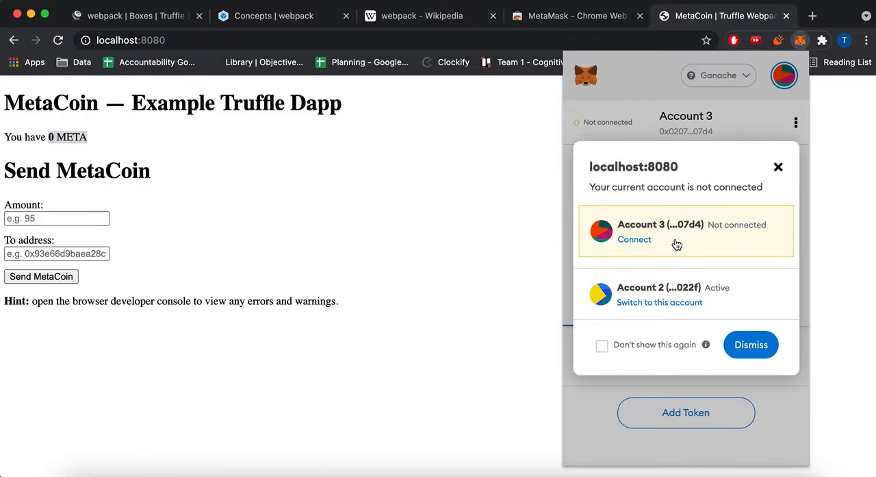
mouse_move(715, 313)
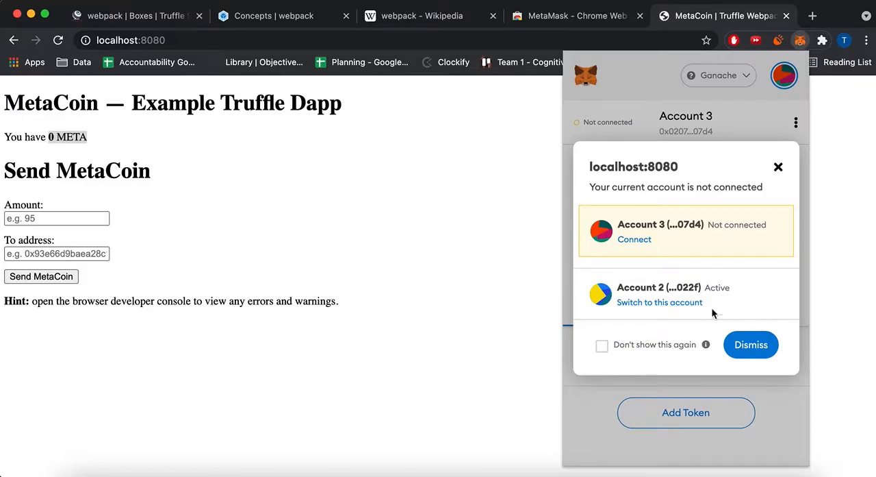
- Connect Account 3 to localhost:8080 and verify it shows Connected with 99.9877 ETH
click(636, 238)
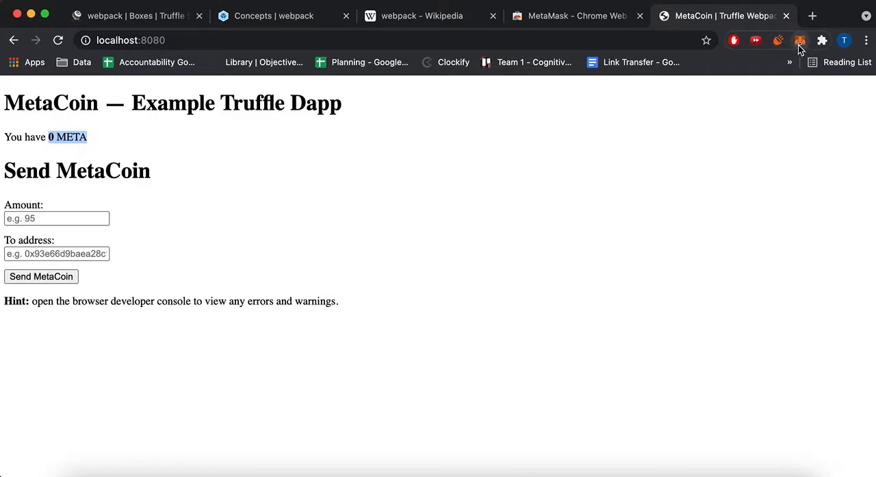
click(800, 40)
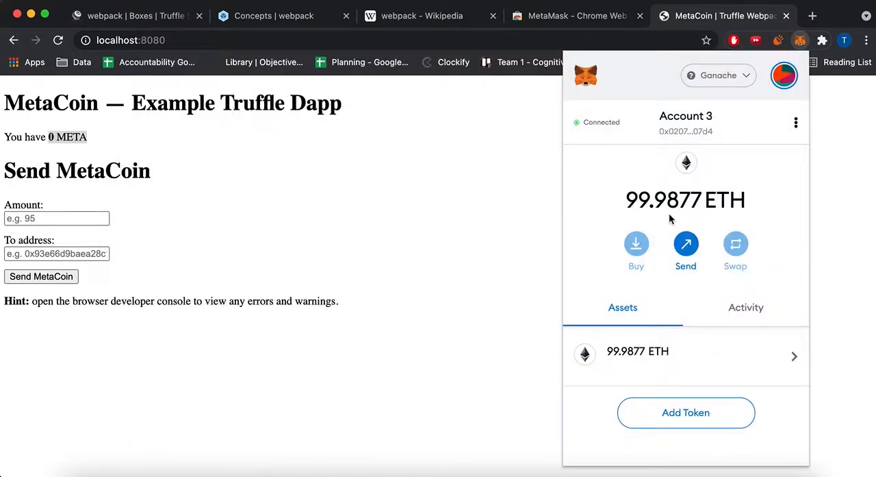
mouse_move(685, 208)
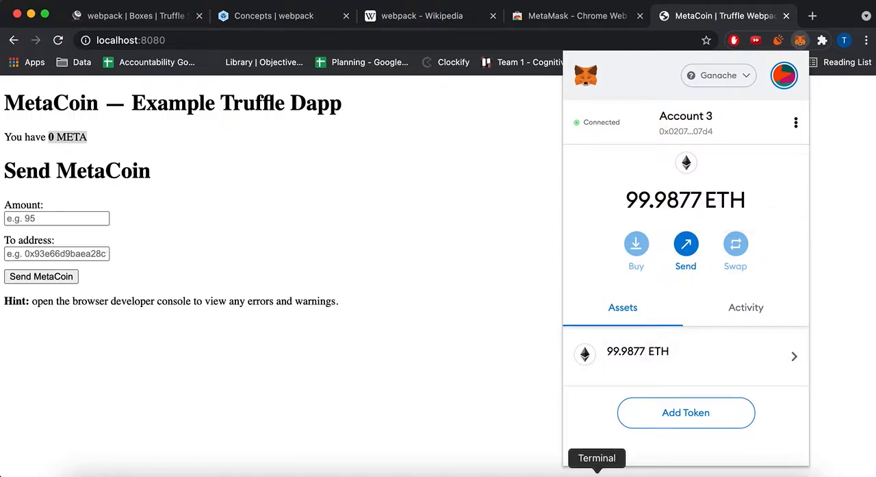
click(597, 458)
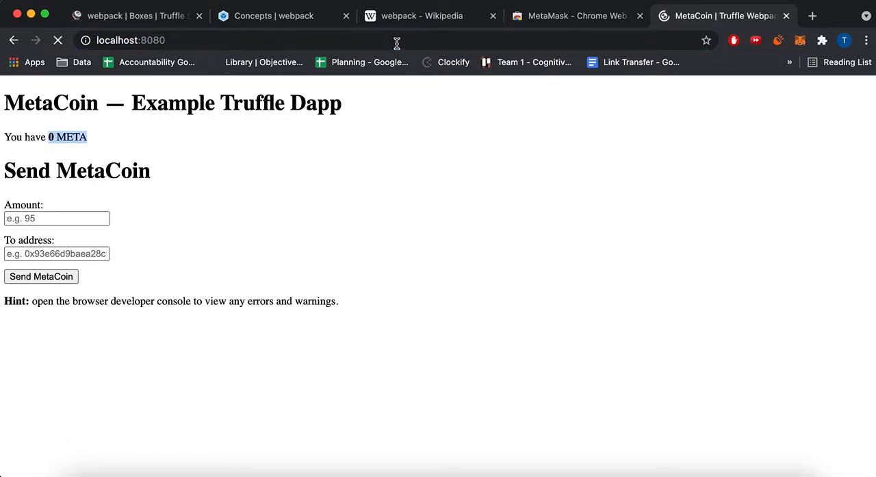
- Reload the localhost:8080 dapp so the balance reads 10000 META
click(57, 40)
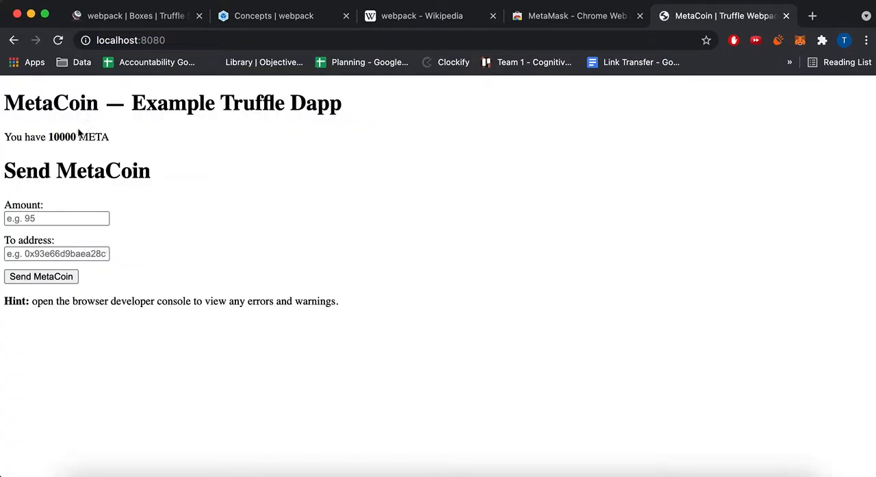
mouse_move(136, 150)
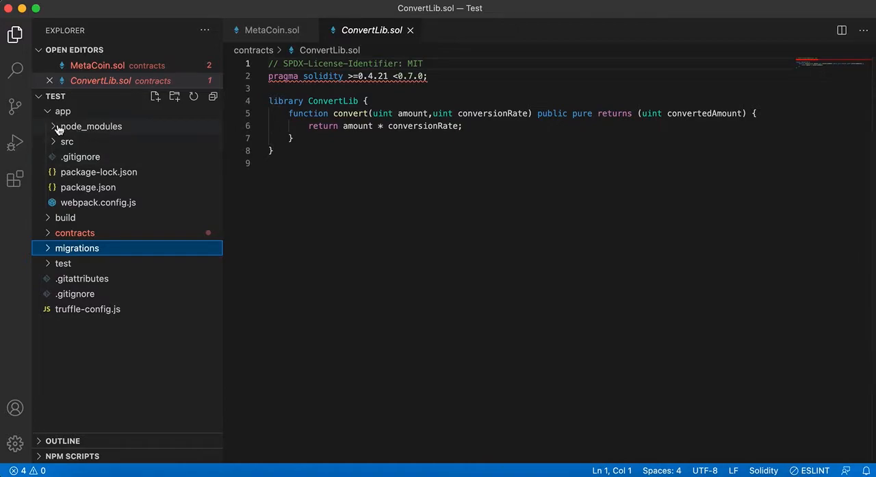
- Review app/webpack.config.js and src/index.html, leaving src/index.js open
click(67, 141)
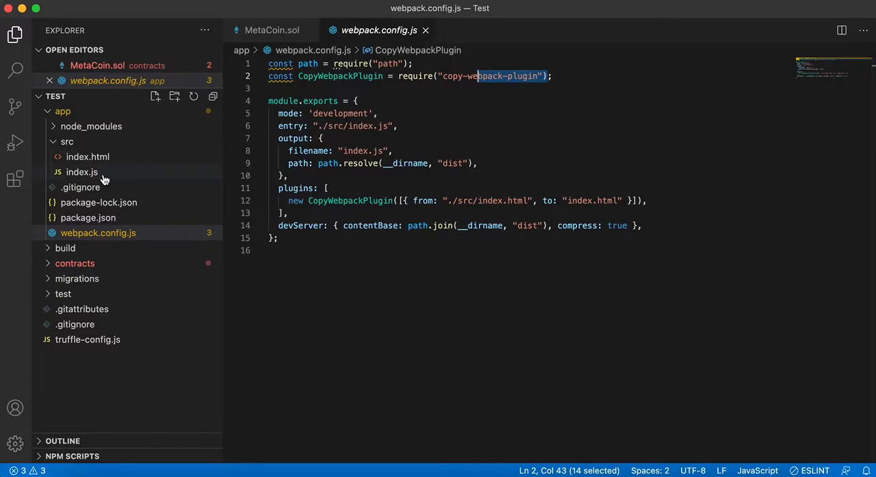
click(88, 157)
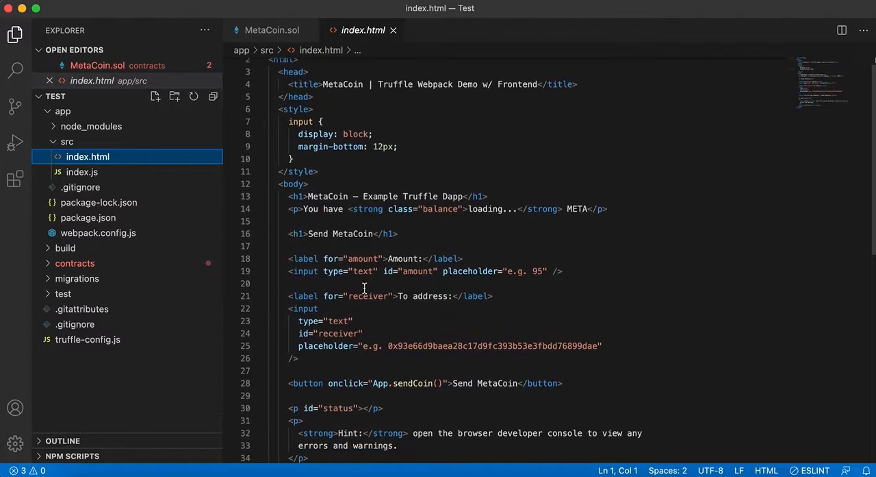
click(82, 171)
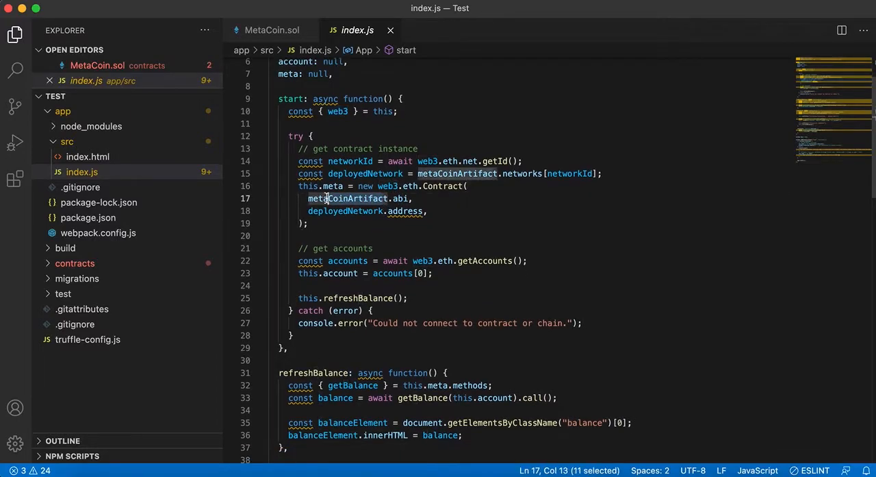
- Compare the sendCoin function in MetaCoin.sol with the frontend sendCoin code in index.js
click(271, 30)
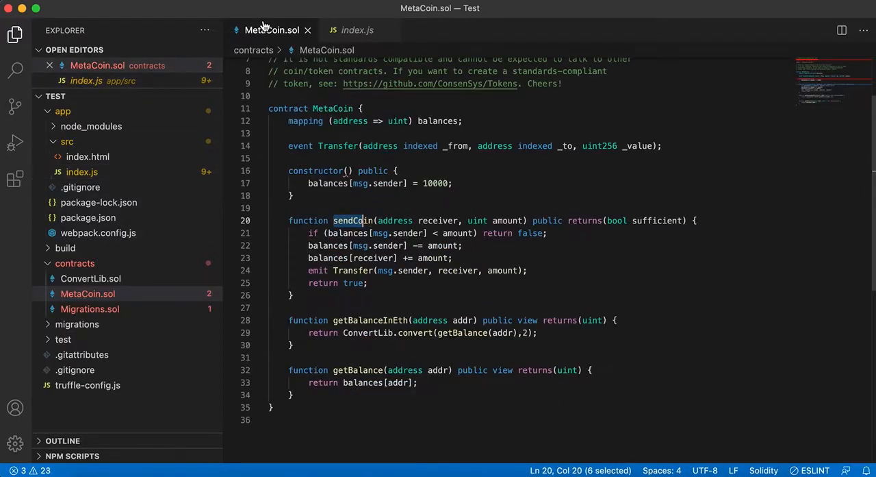
click(356, 30)
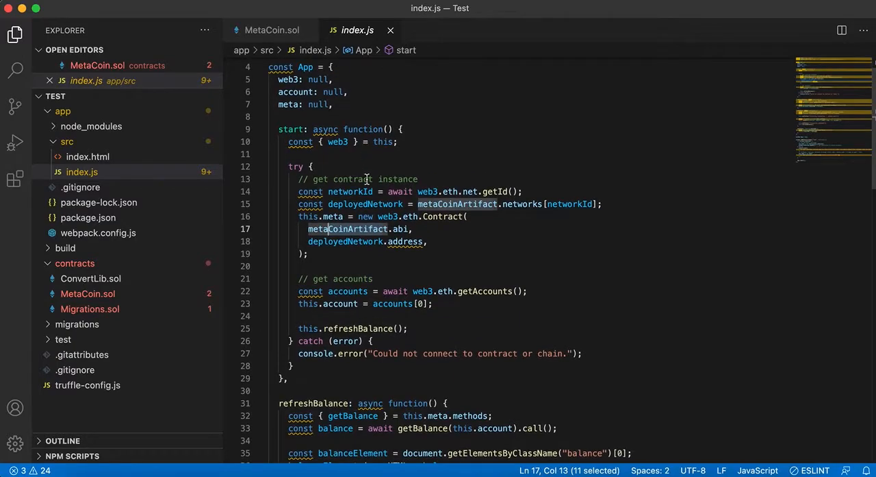
scroll(down, 3)
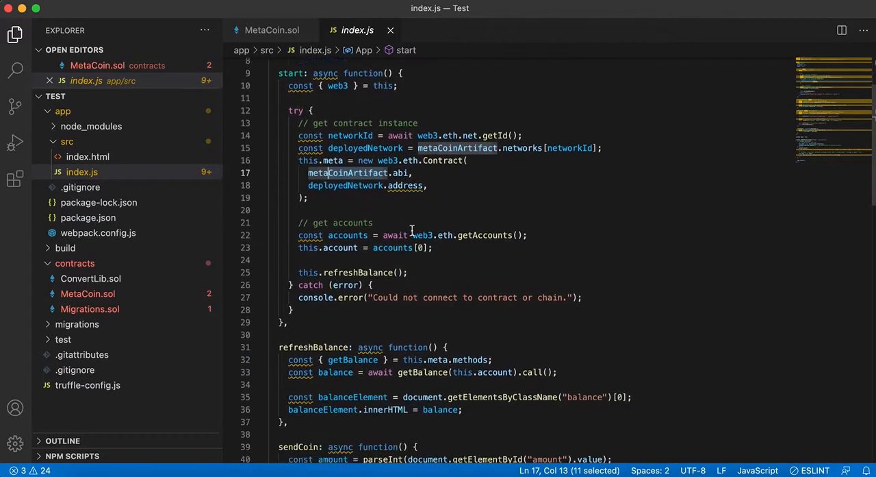
scroll(down, 3)
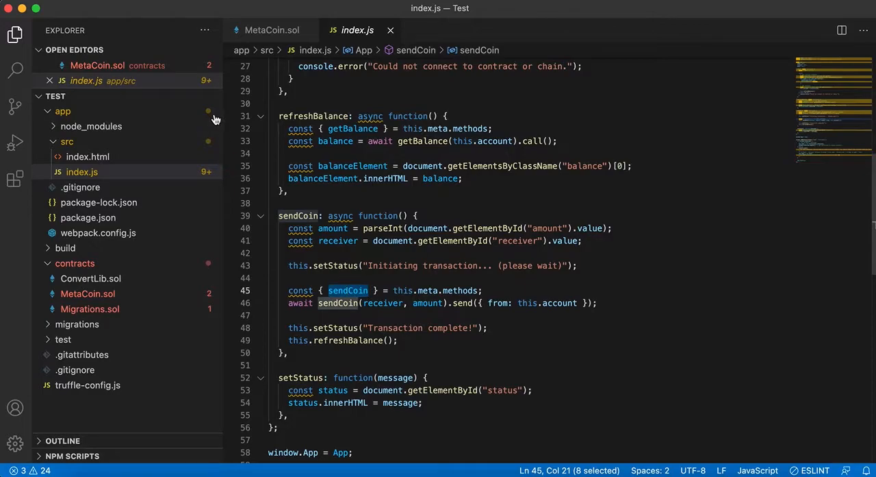
click(271, 30)
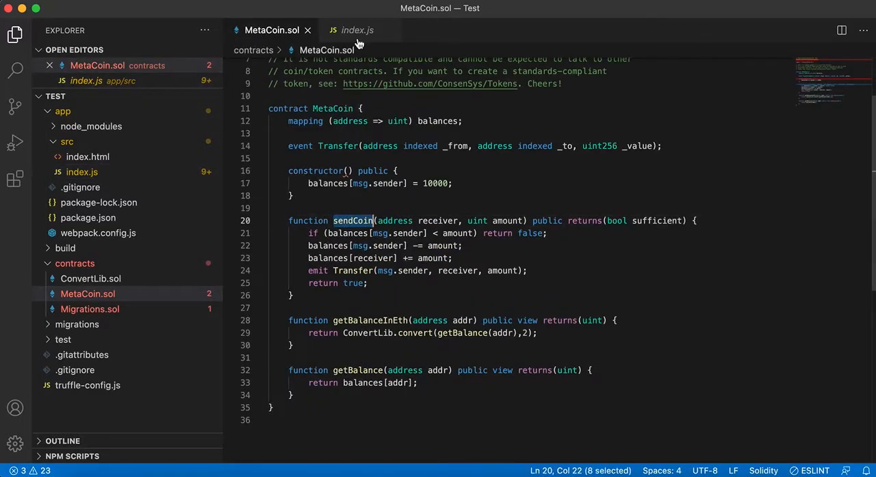
click(357, 31)
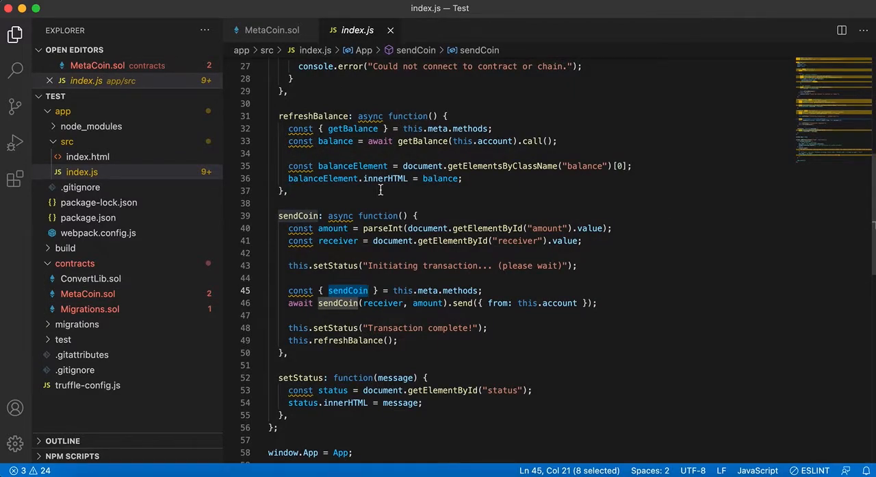
- Check the output bundle file name in webpack.config.js, then return to the dapp
click(99, 233)
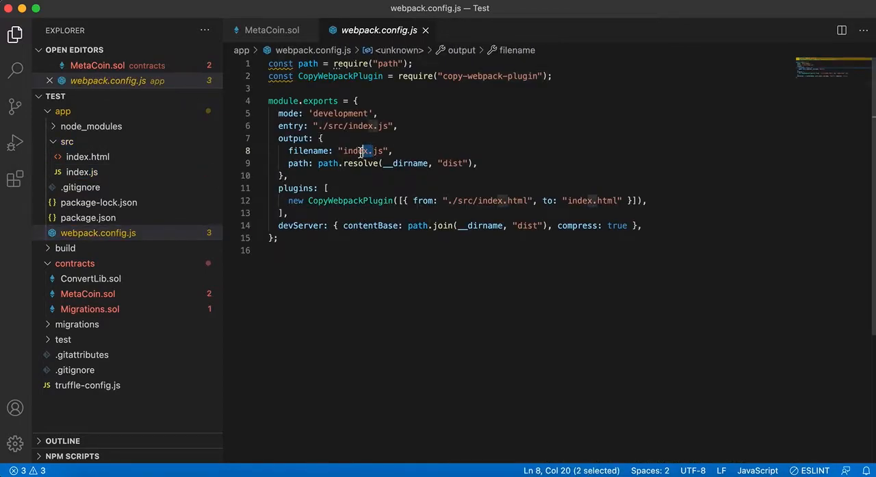
click(348, 126)
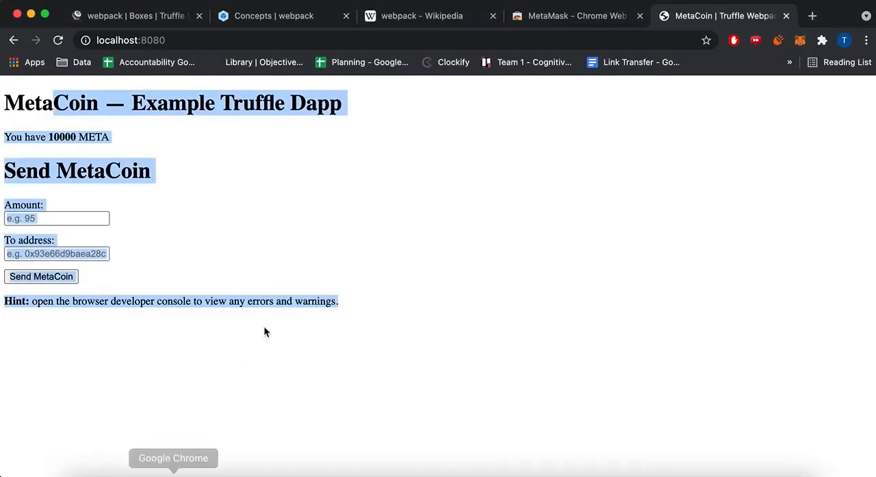
- Send 1337 META to the pasted recipient address and confirm the transaction in MetaMask
click(58, 218)
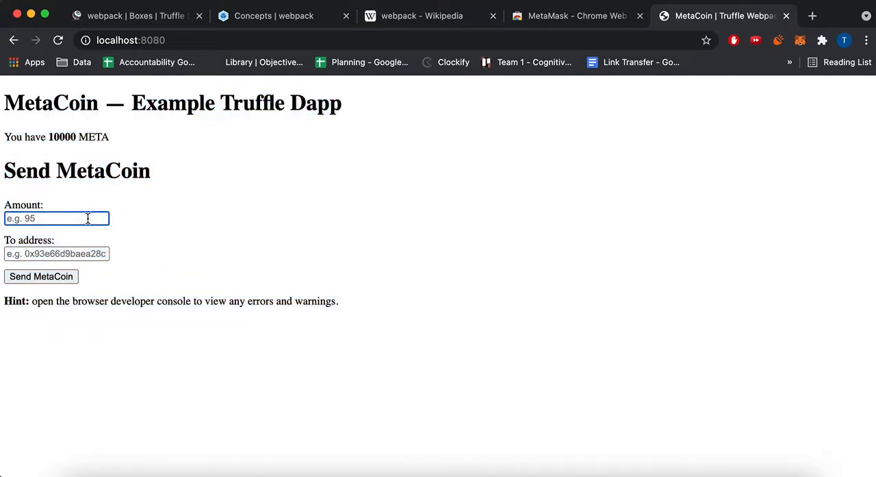
text(1337)
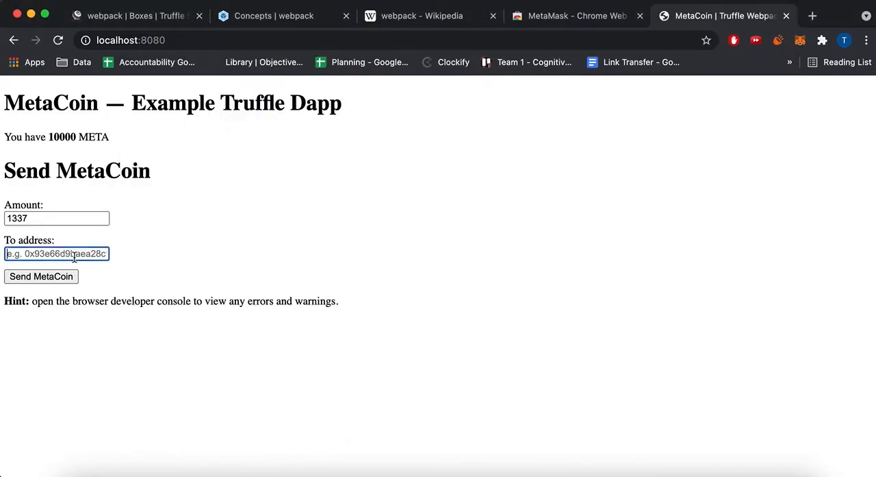
click(41, 276)
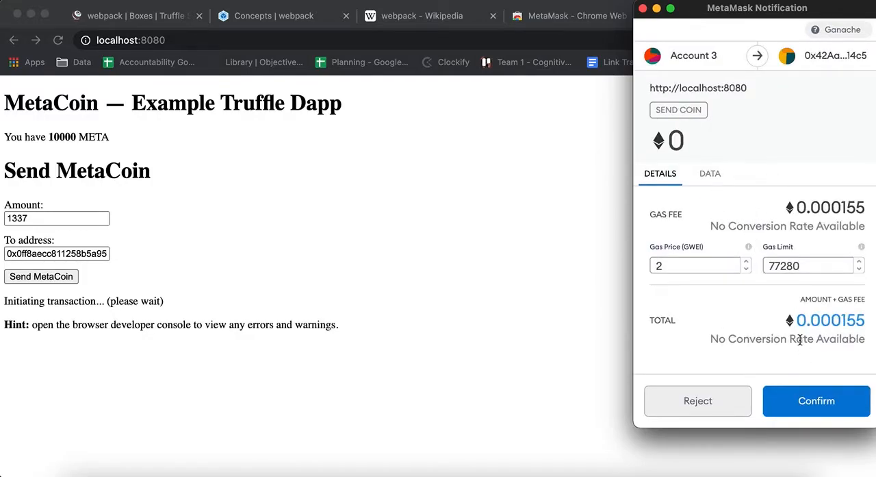
mouse_move(746, 259)
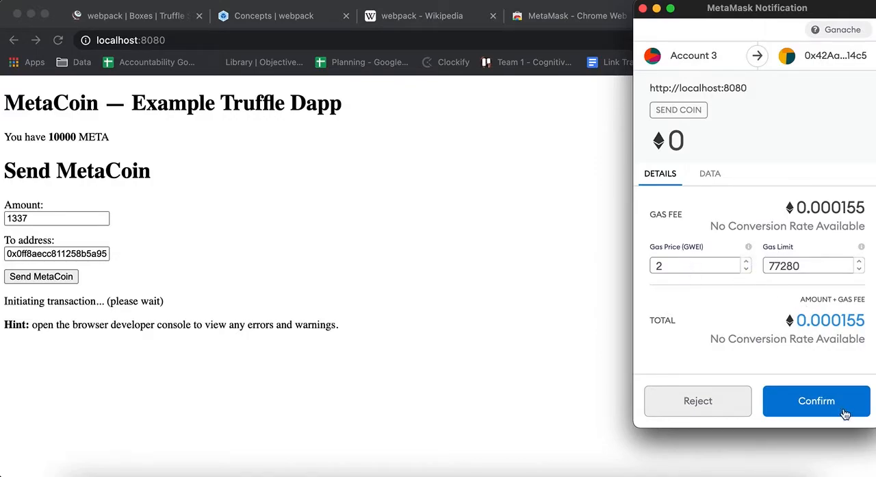
click(816, 400)
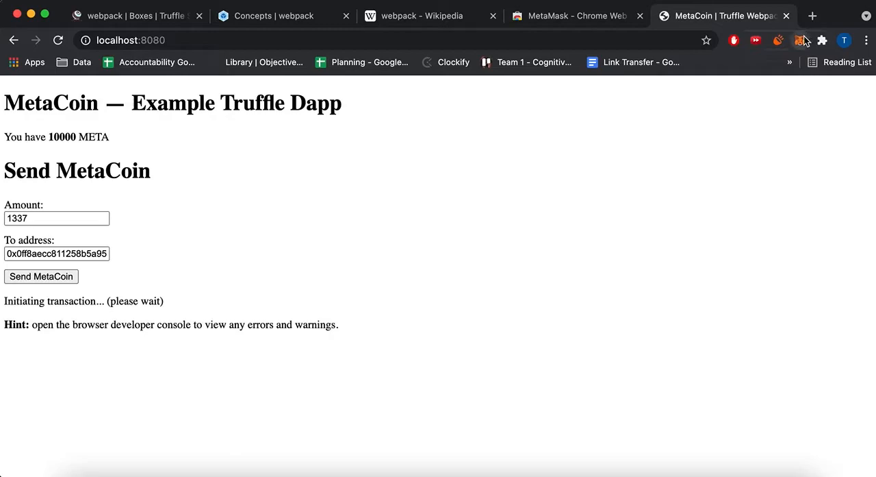
click(800, 40)
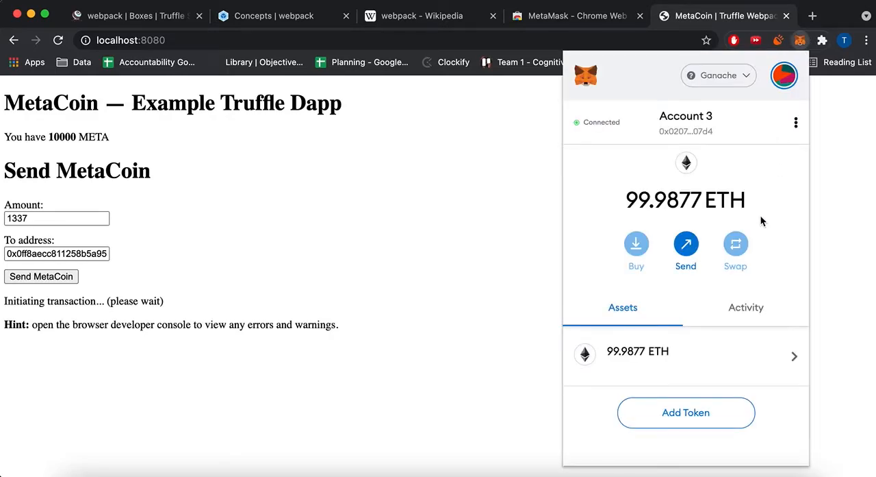
click(865, 40)
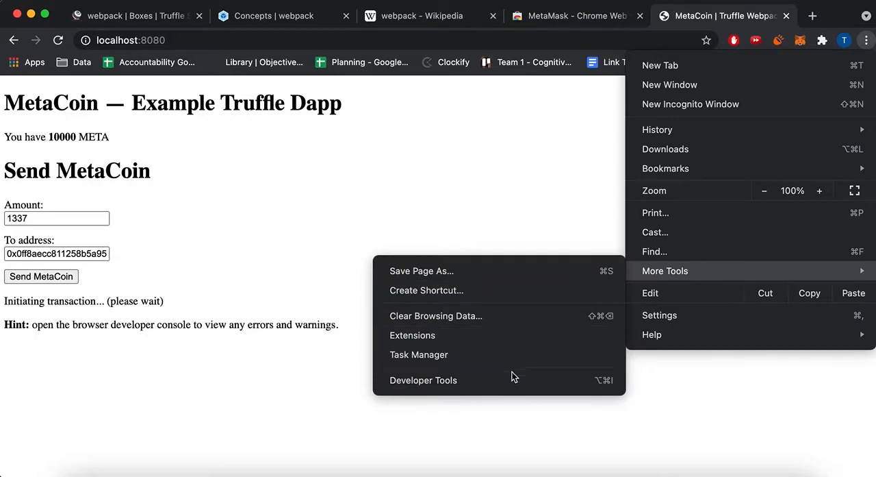
click(423, 380)
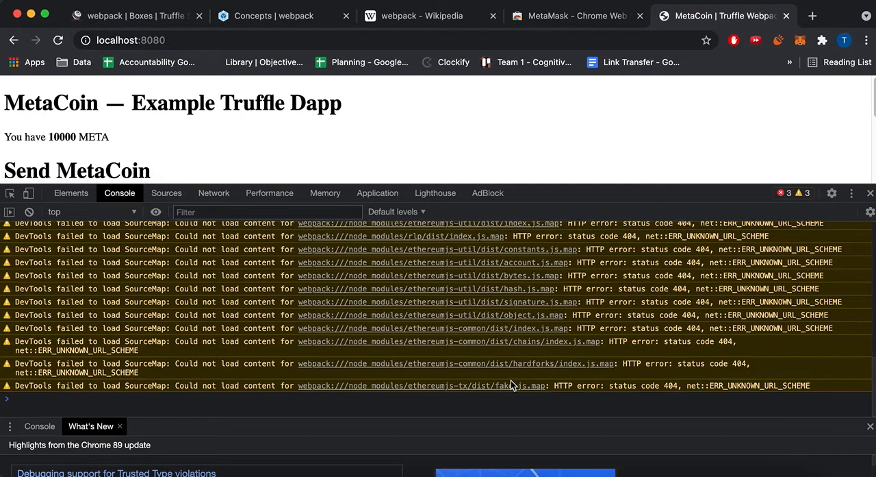
mouse_move(534, 381)
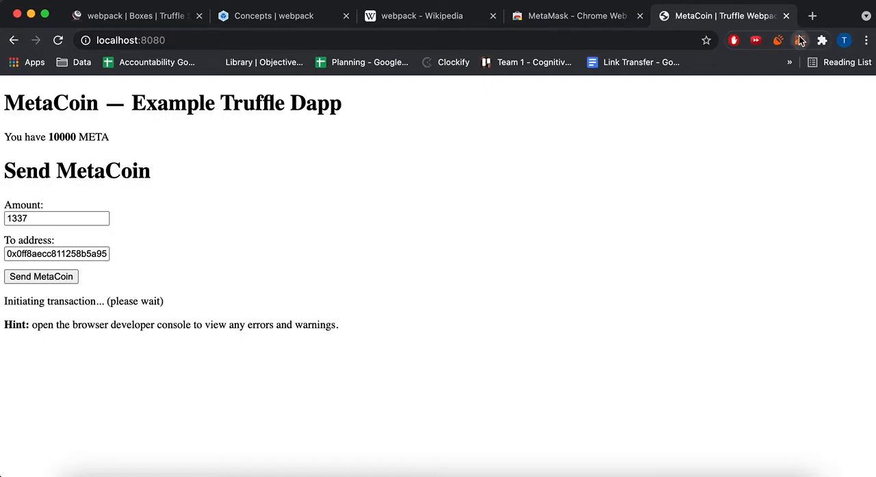
click(800, 40)
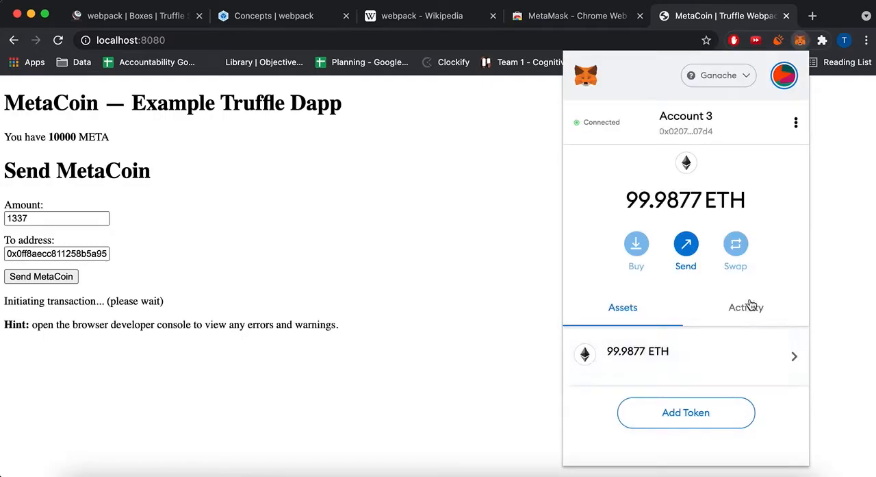
click(745, 307)
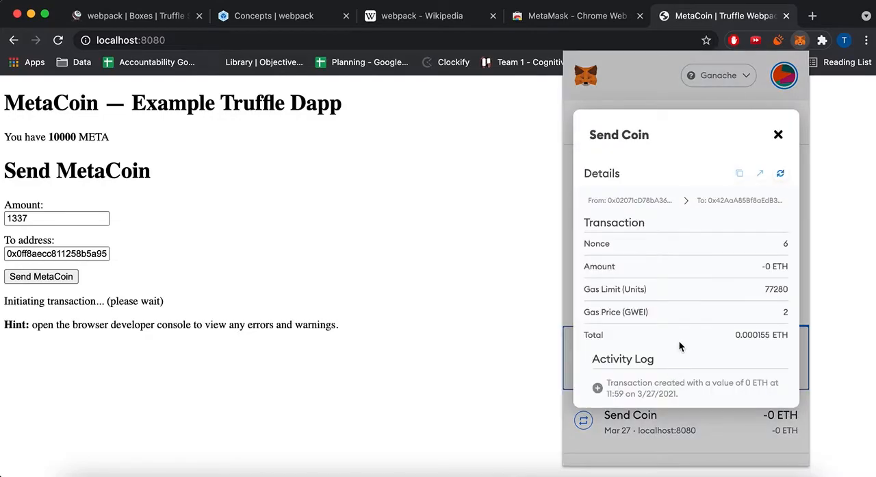
mouse_move(681, 389)
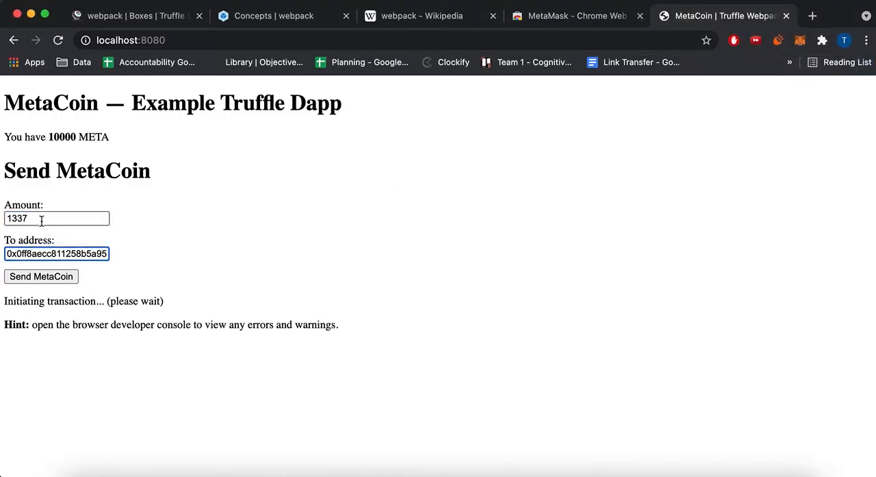
- Resend the transfer with 10 META and confirm it in MetaMask
text(10)
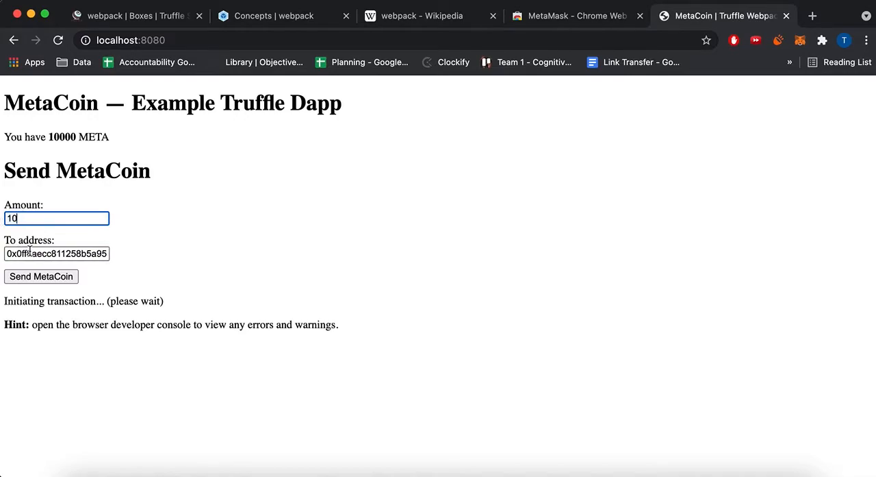
click(42, 275)
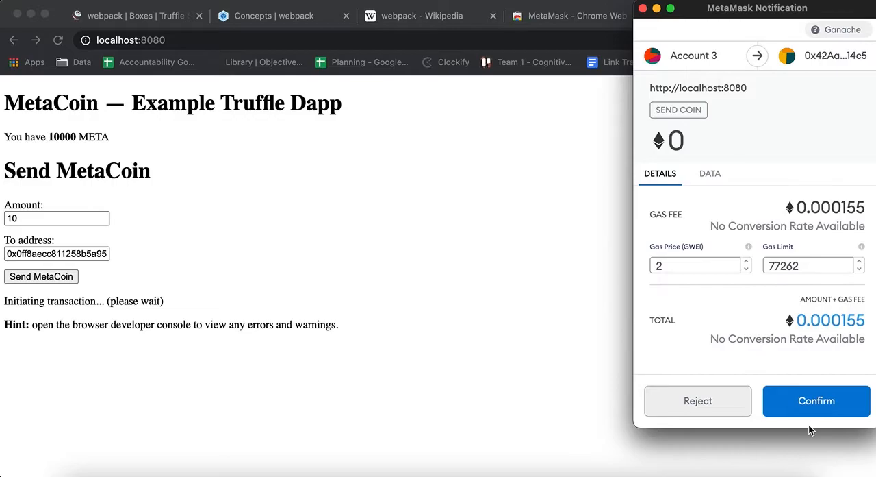
click(816, 400)
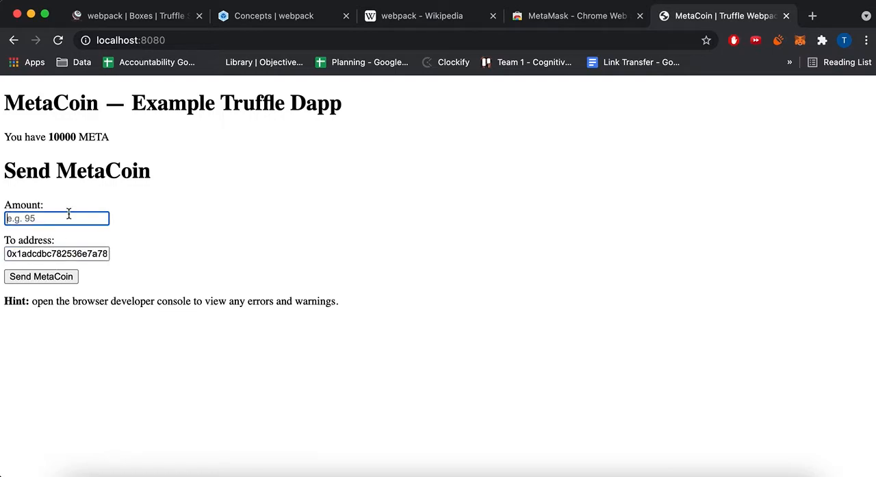
- Send 1 META to the new recipient address
click(41, 275)
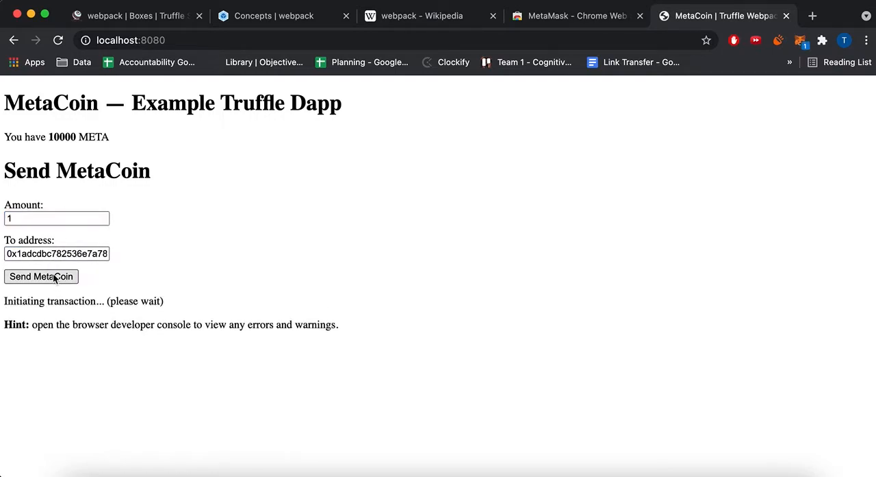
click(41, 275)
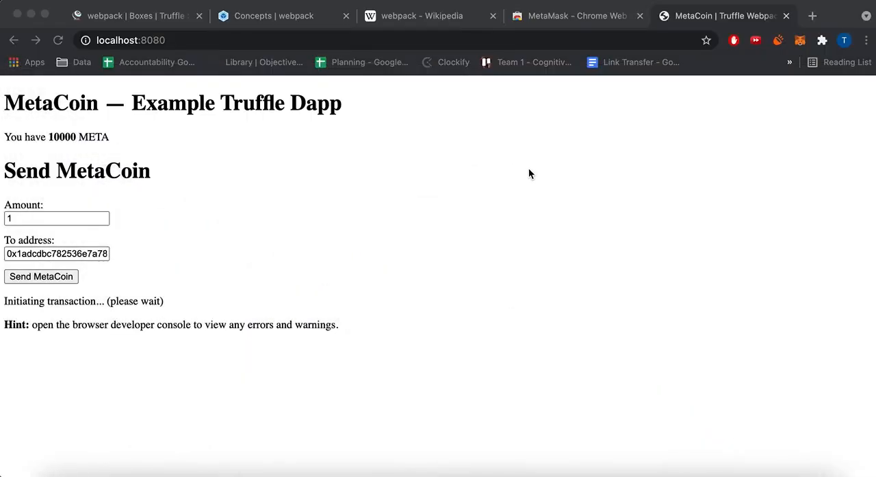
mouse_move(764, 83)
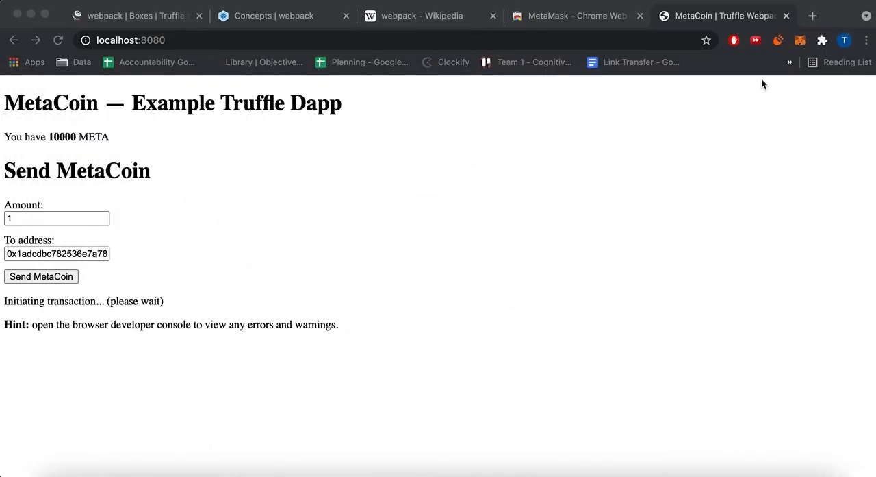
mouse_move(422, 225)
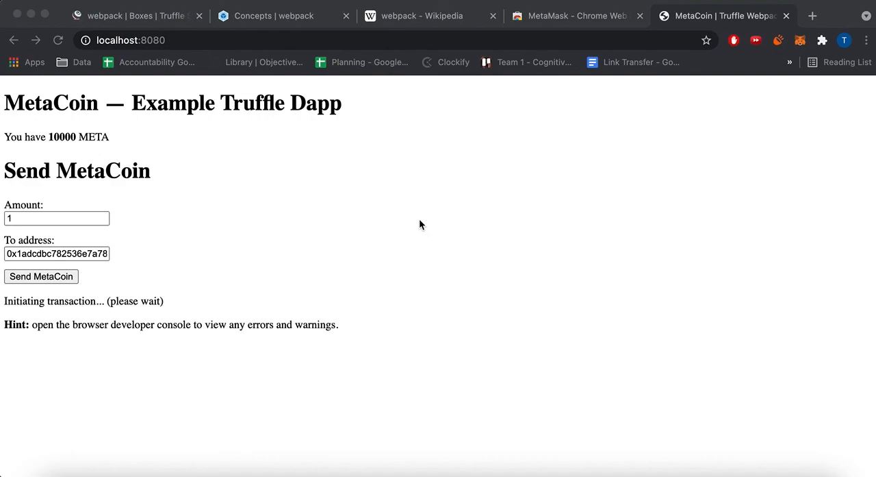